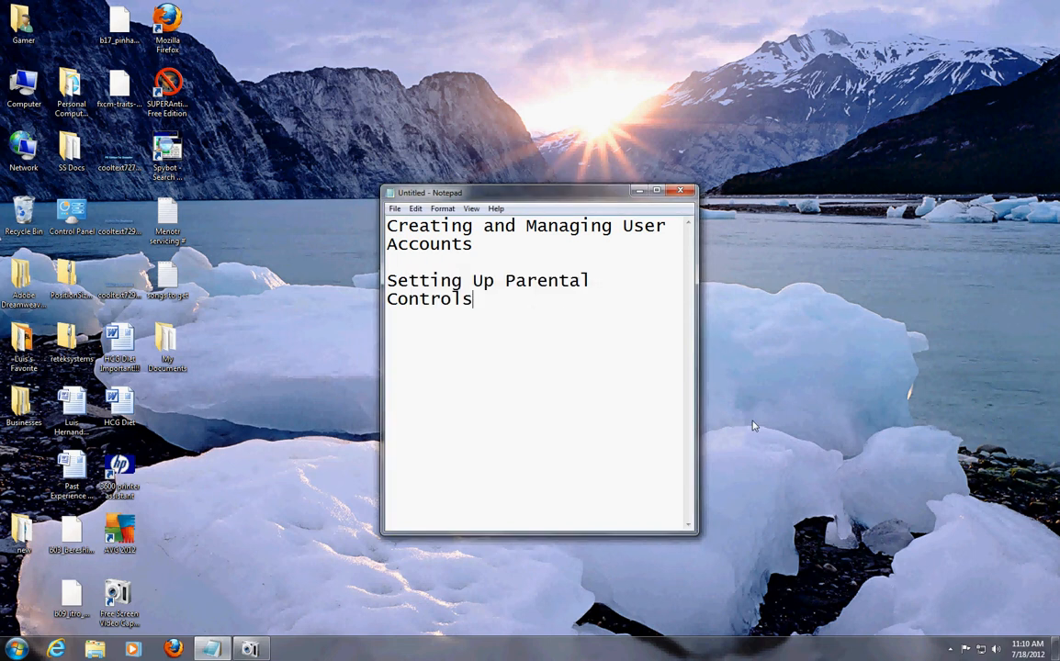
{"action": "mouse_move", "coordinate": [522, 301]}
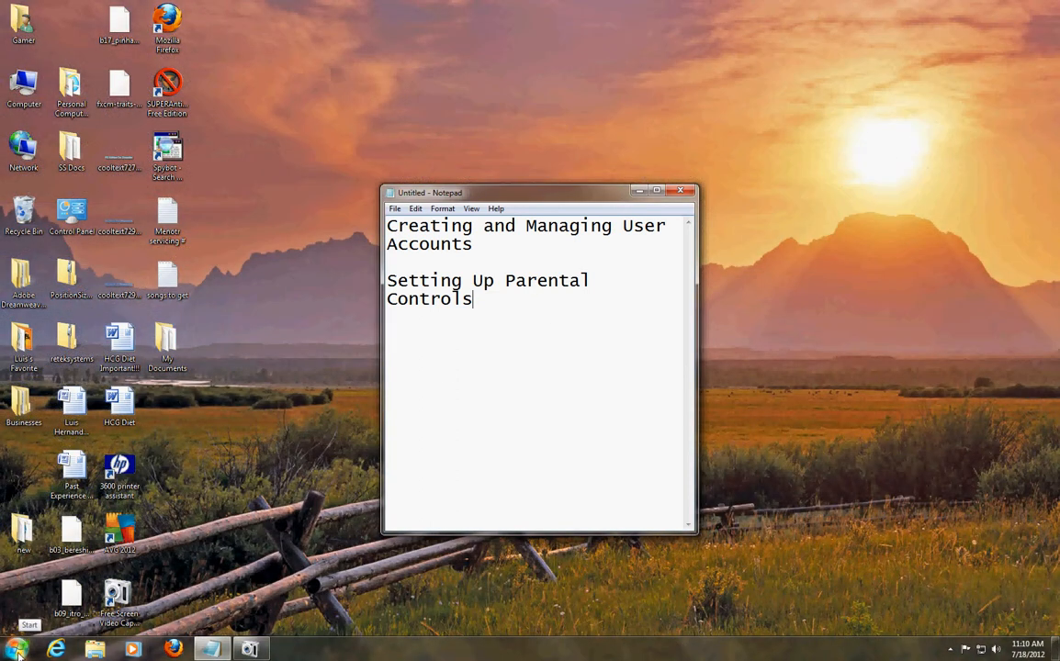
Bring up the Start menu from the desktop taskbar
{"action": "left_click", "coordinate": [15, 650]}
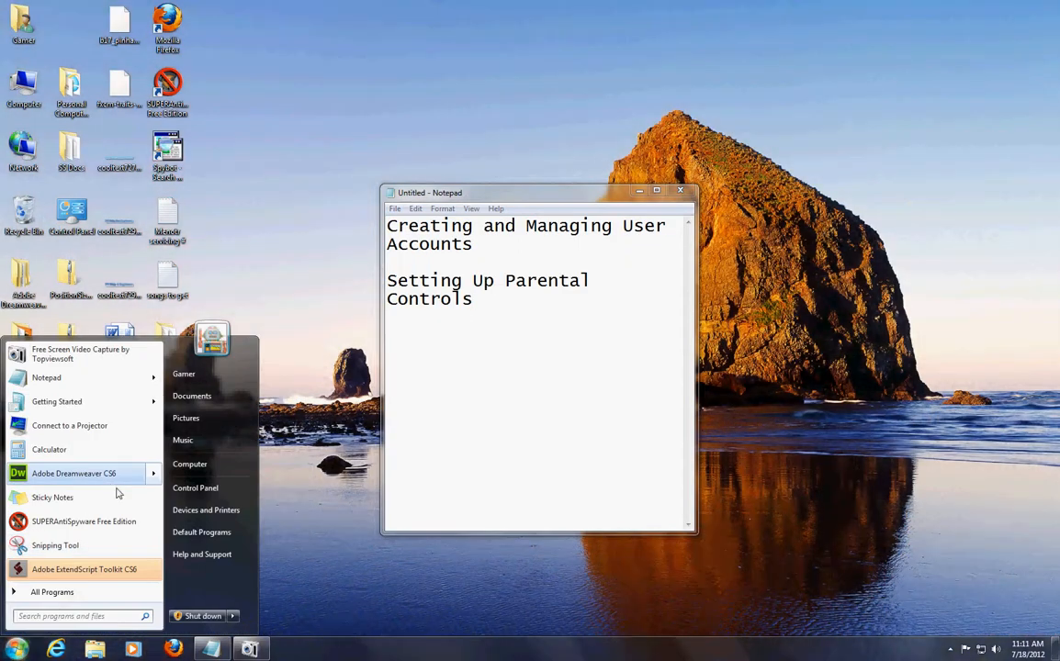
Navigate Control Panel to the User Accounts page for the Gamer administrator account
{"action": "left_click", "coordinate": [195, 489]}
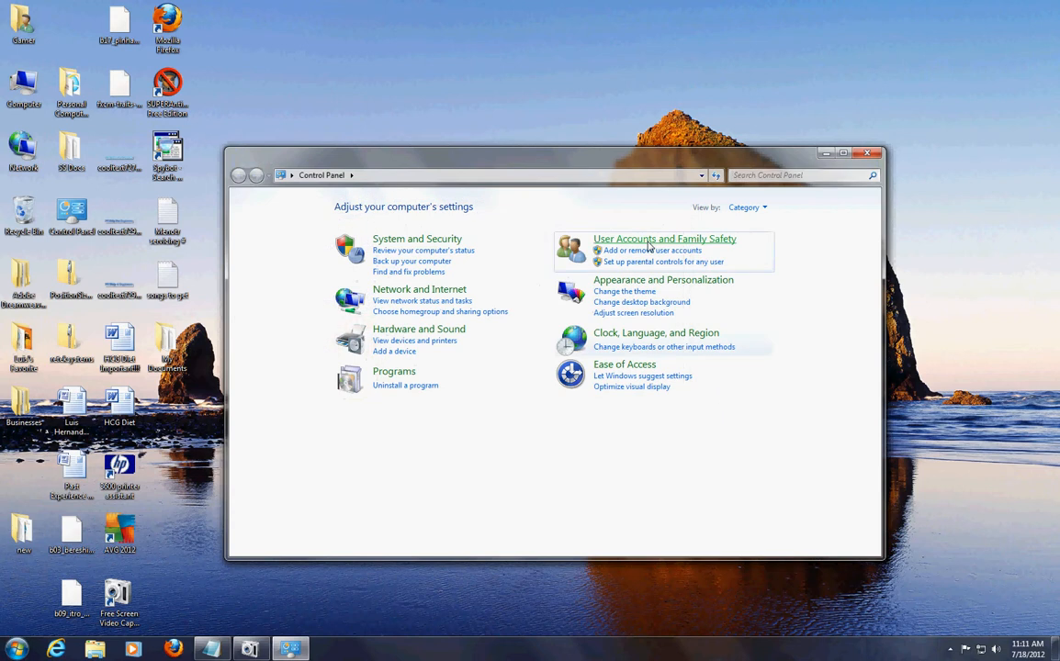
{"action": "left_click", "coordinate": [665, 239]}
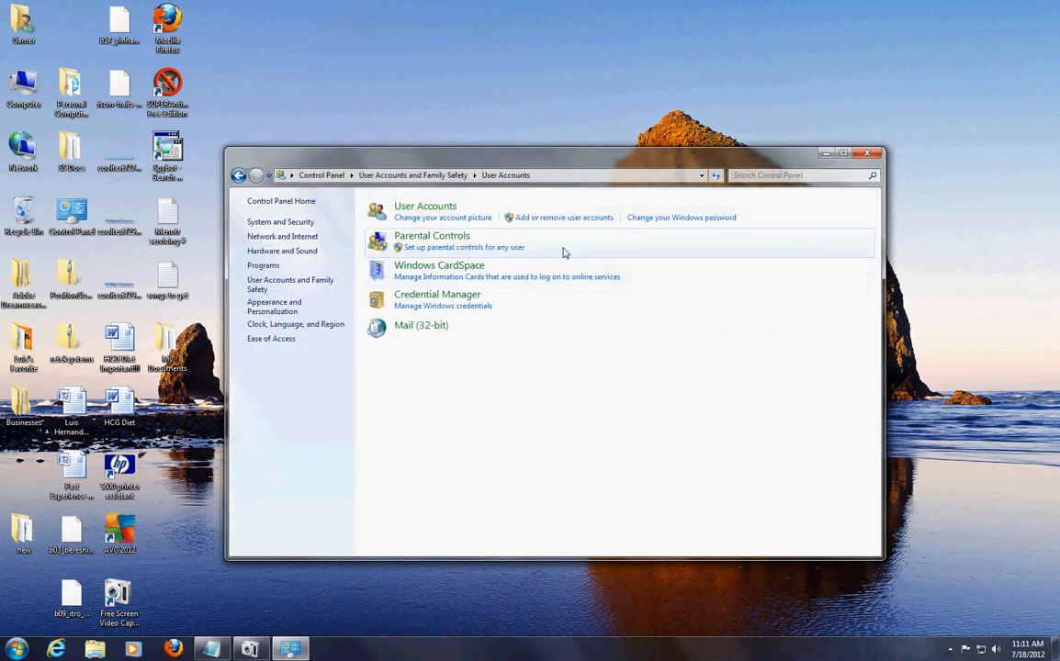
{"action": "left_click", "coordinate": [424, 205]}
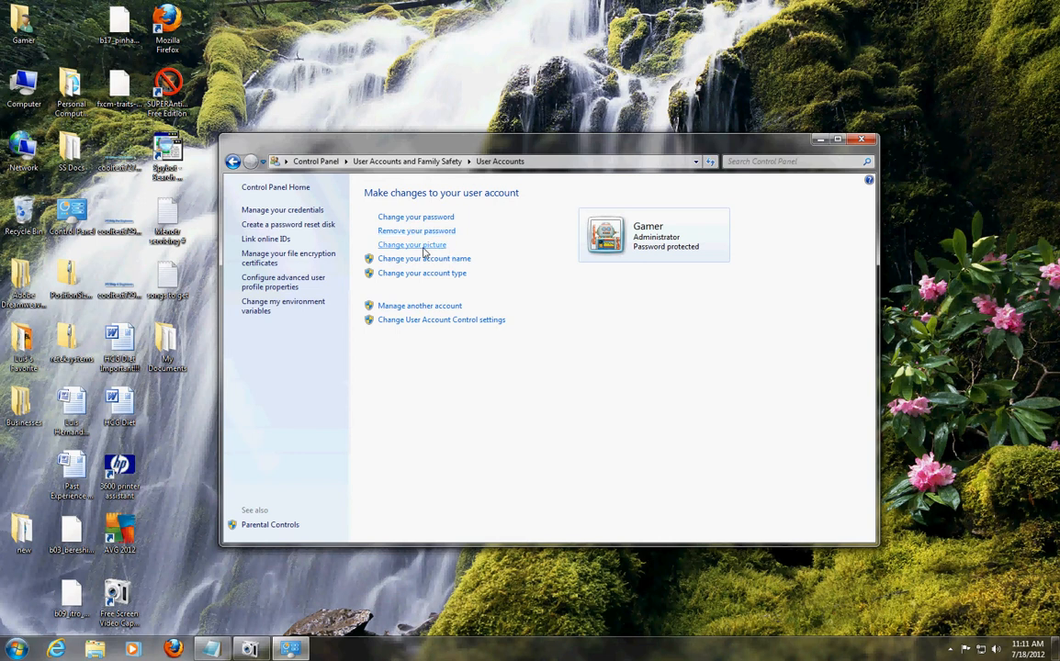
{"action": "mouse_move", "coordinate": [423, 257]}
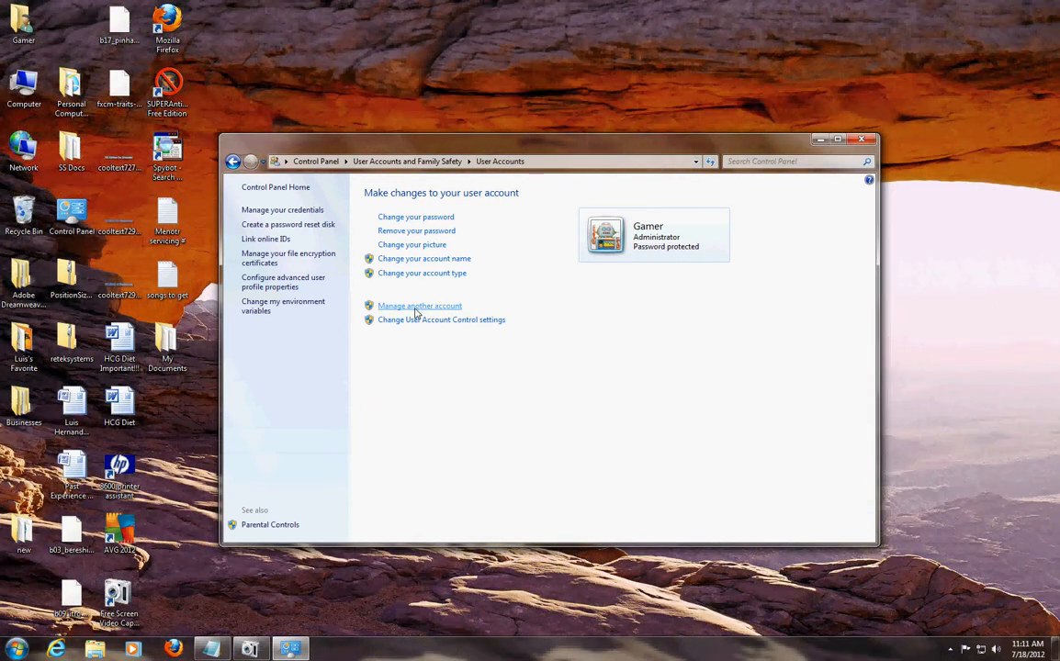
{"action": "mouse_move", "coordinate": [542, 274]}
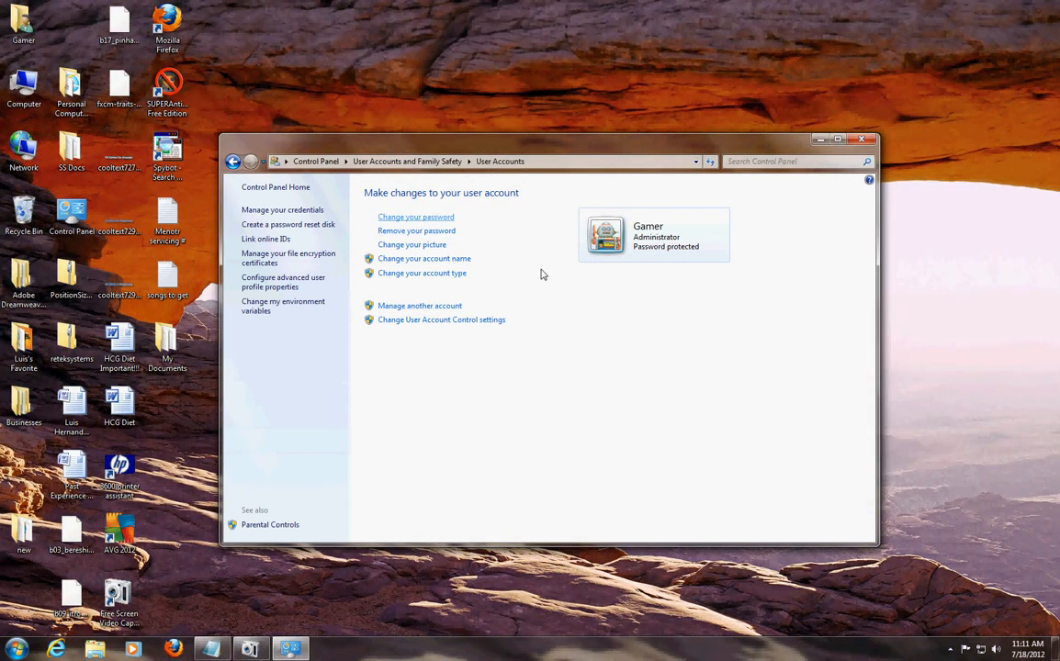
Review the Gamer password page, then choose a new account picture and return
{"action": "left_click", "coordinate": [416, 217]}
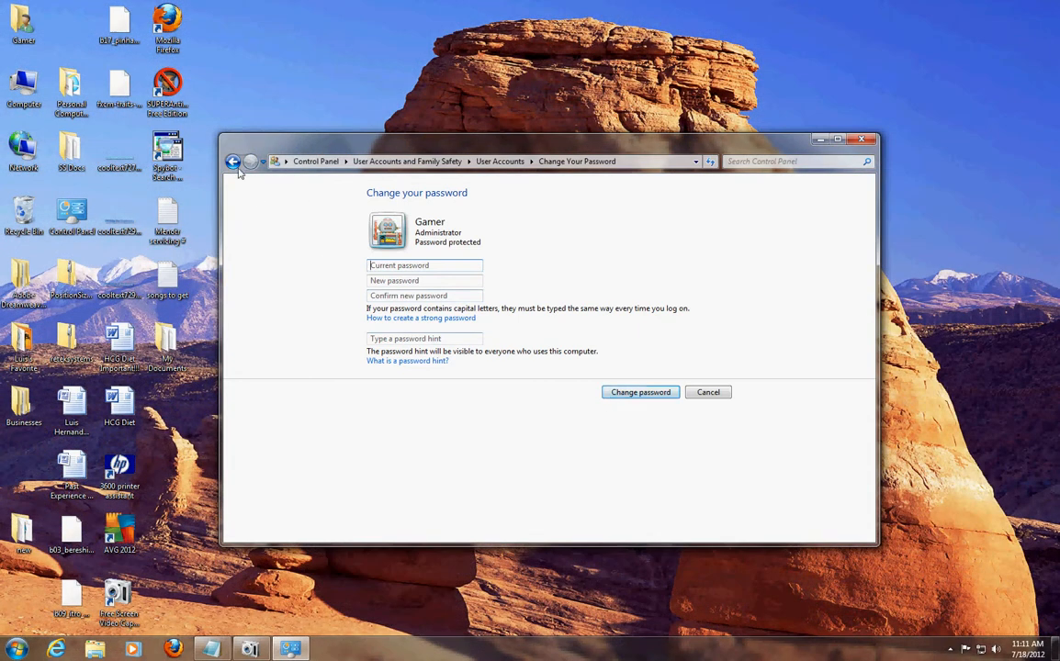
{"action": "left_click", "coordinate": [234, 162]}
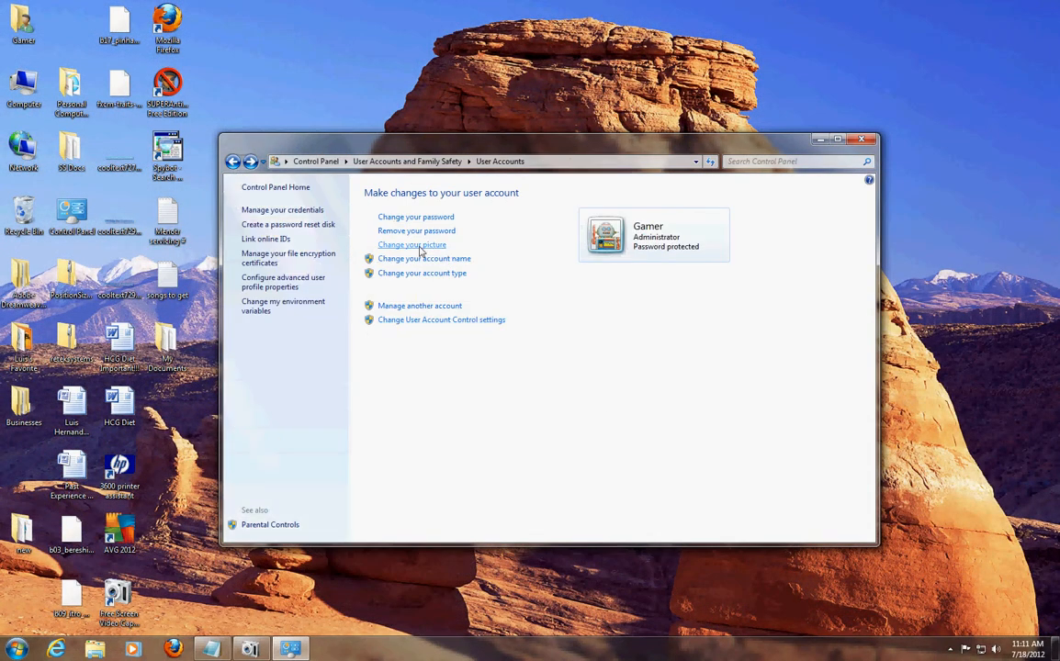
{"action": "left_click", "coordinate": [411, 245]}
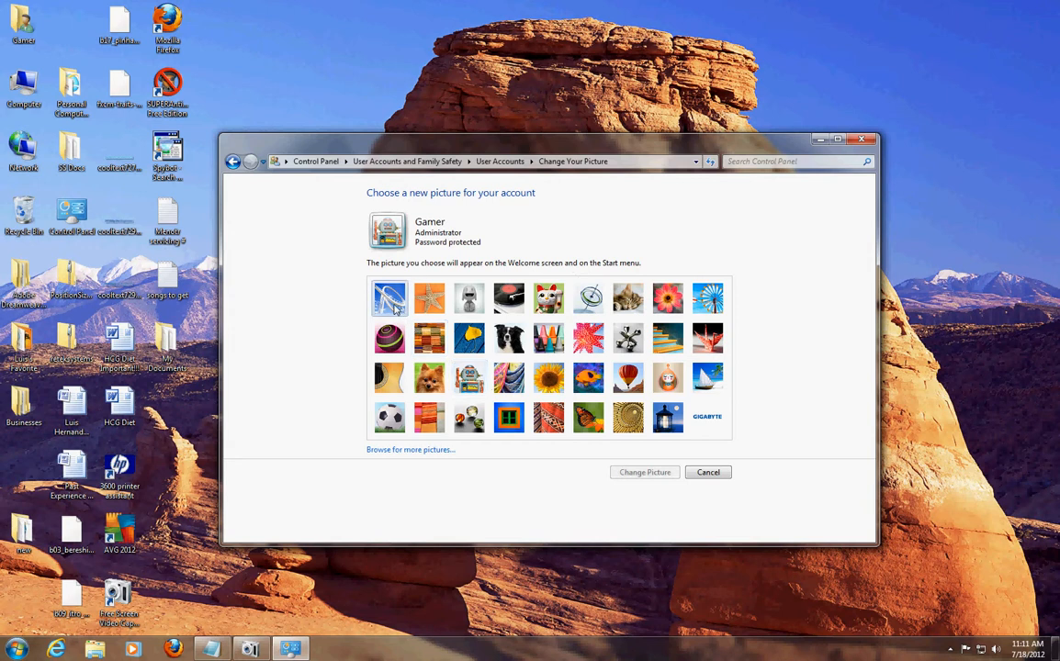
{"action": "left_click", "coordinate": [708, 472]}
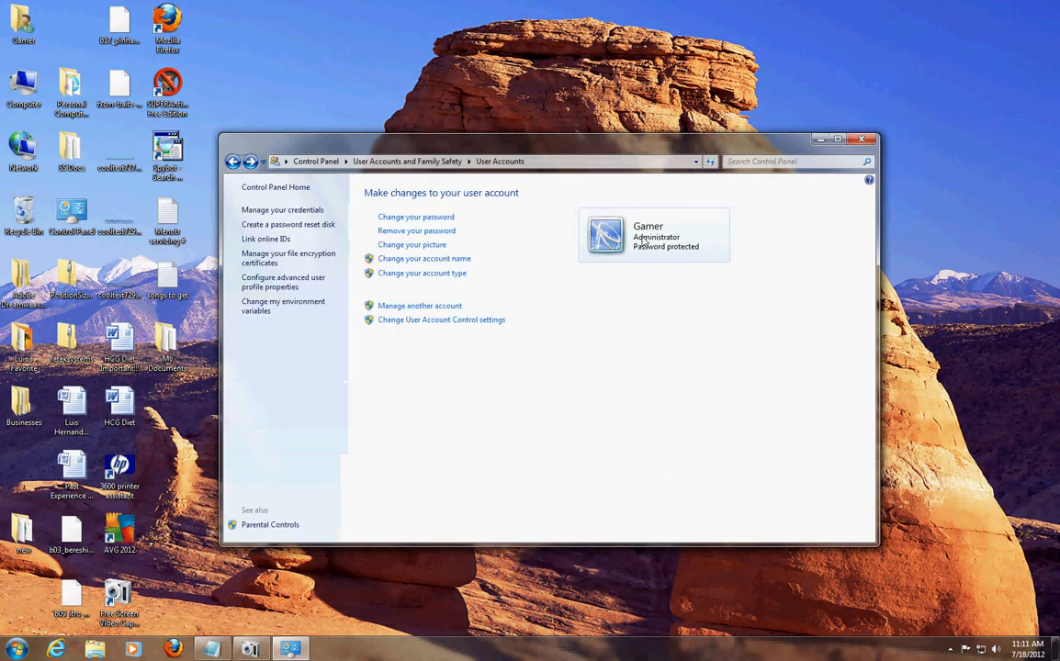
{"action": "mouse_move", "coordinate": [618, 316]}
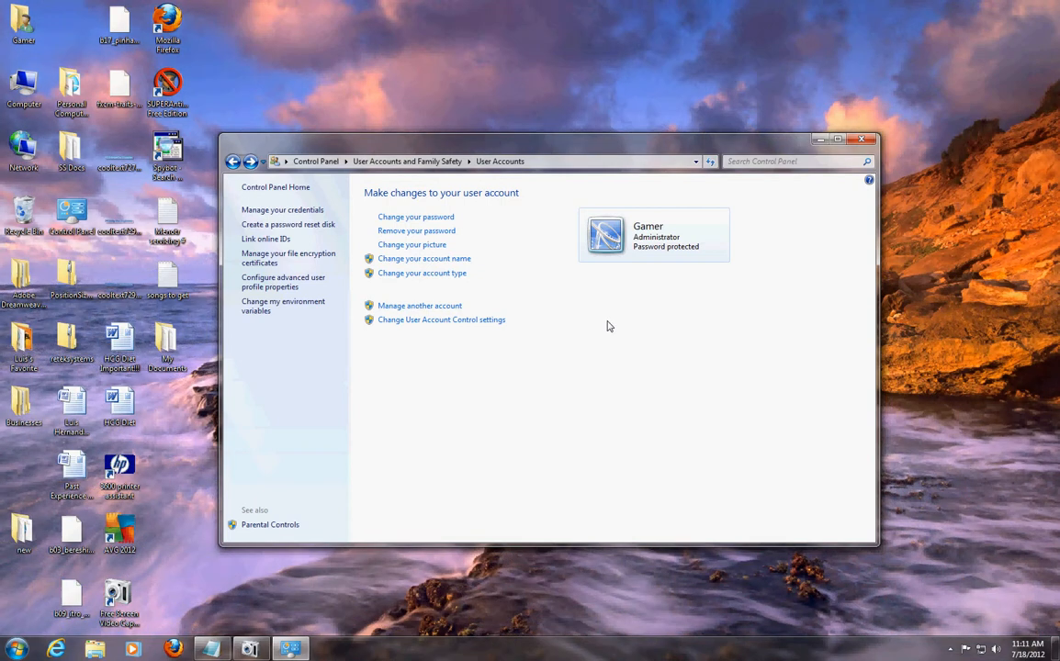
{"action": "mouse_move", "coordinate": [419, 305]}
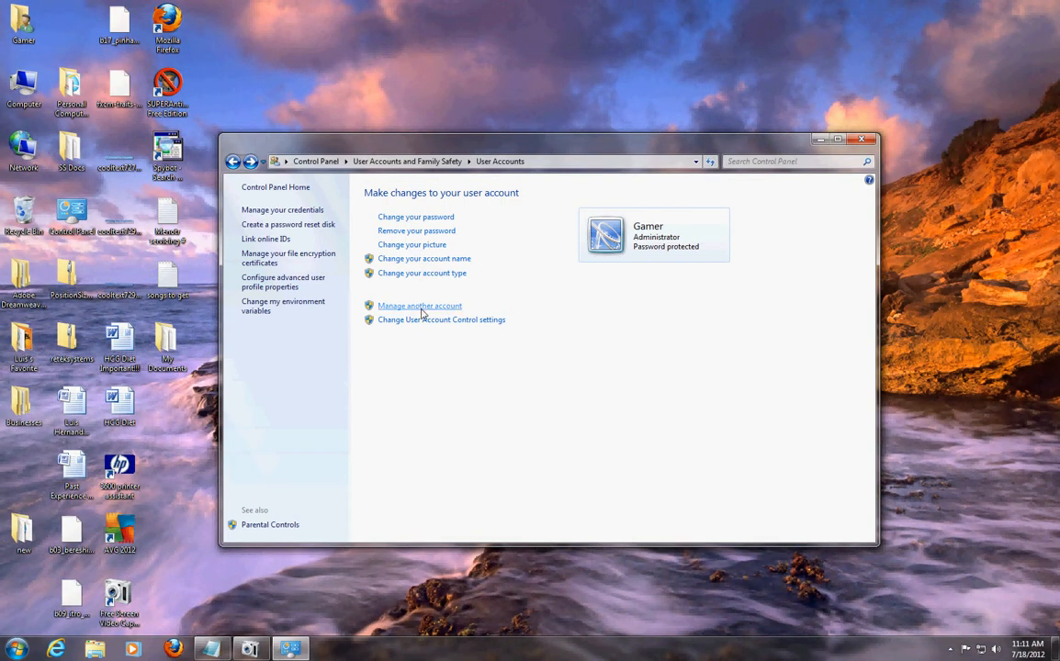
Turn on the Guest account from Manage Accounts so it is listed as active
{"action": "left_click", "coordinate": [419, 305]}
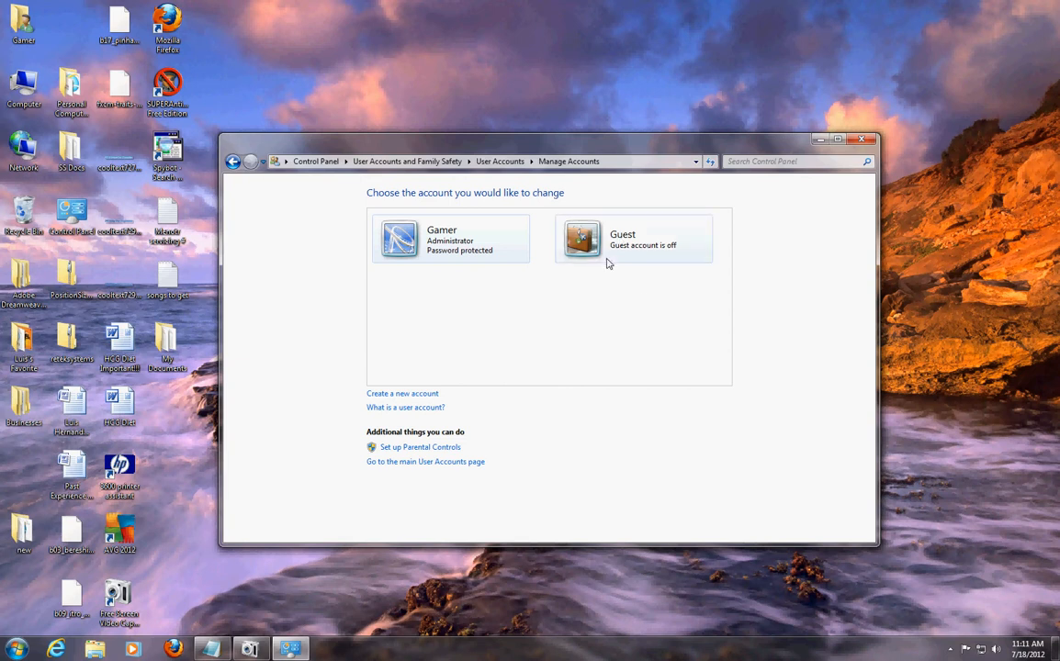
{"action": "mouse_move", "coordinate": [636, 303]}
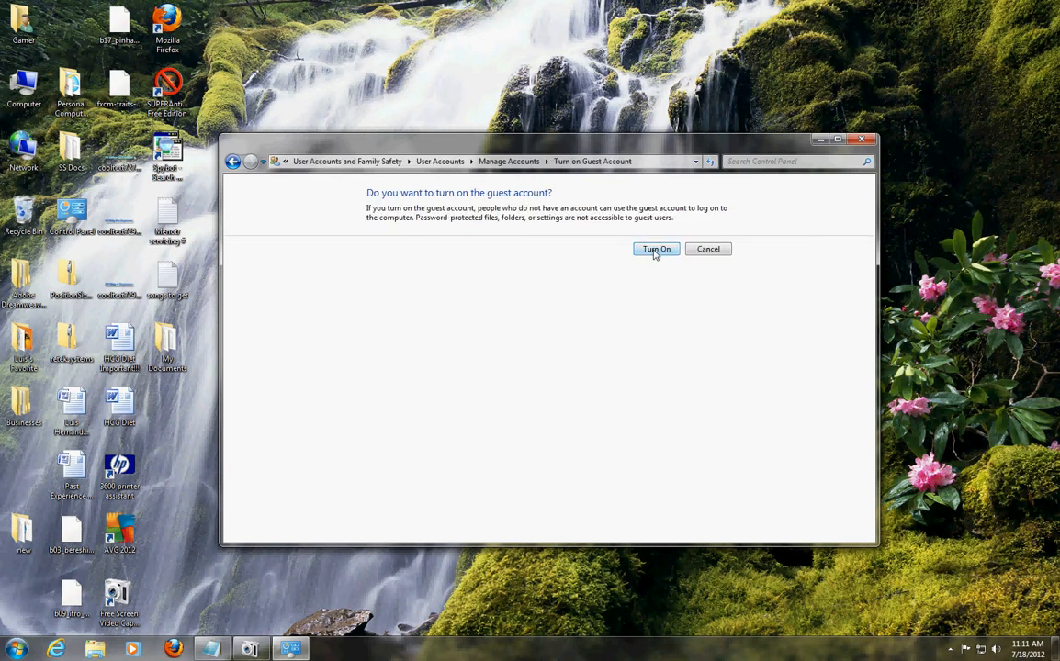
{"action": "left_click", "coordinate": [656, 250]}
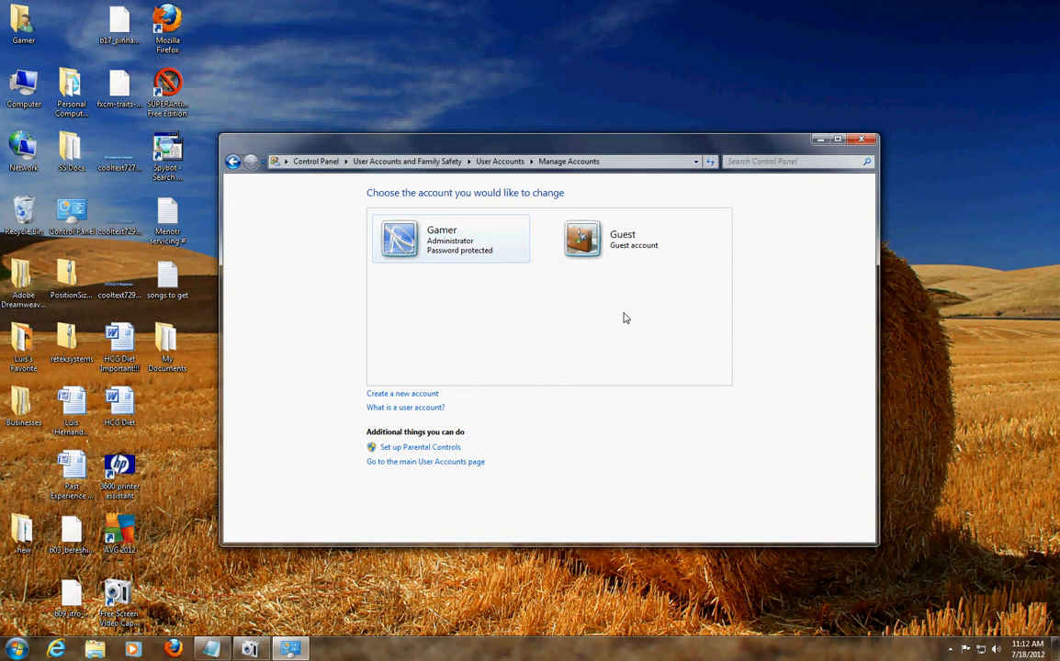
{"action": "mouse_move", "coordinate": [605, 314]}
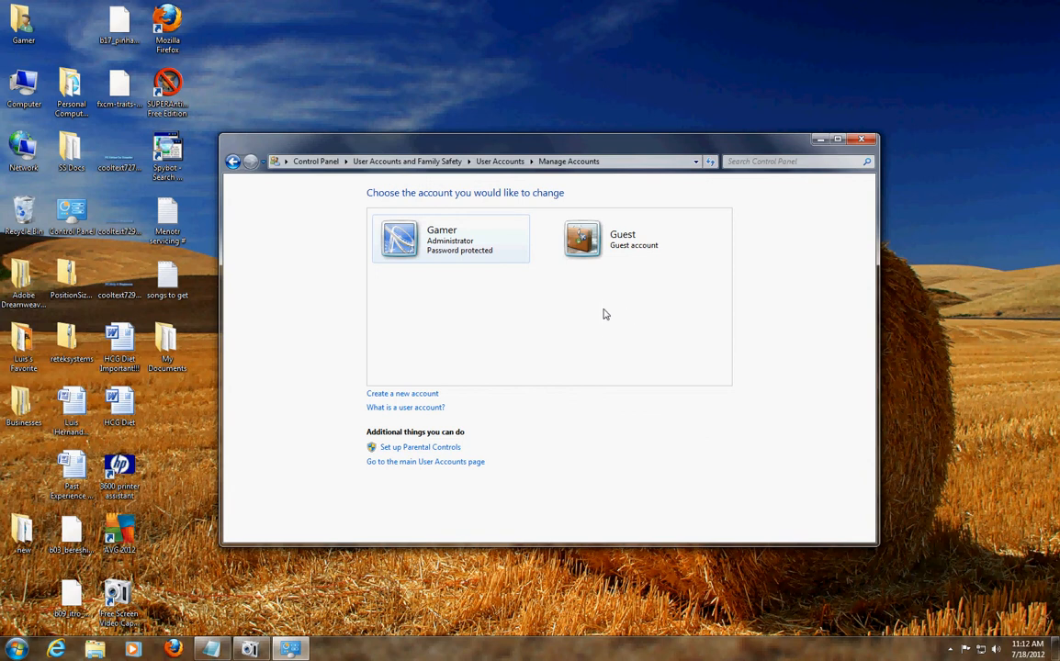
{"action": "mouse_move", "coordinate": [403, 393]}
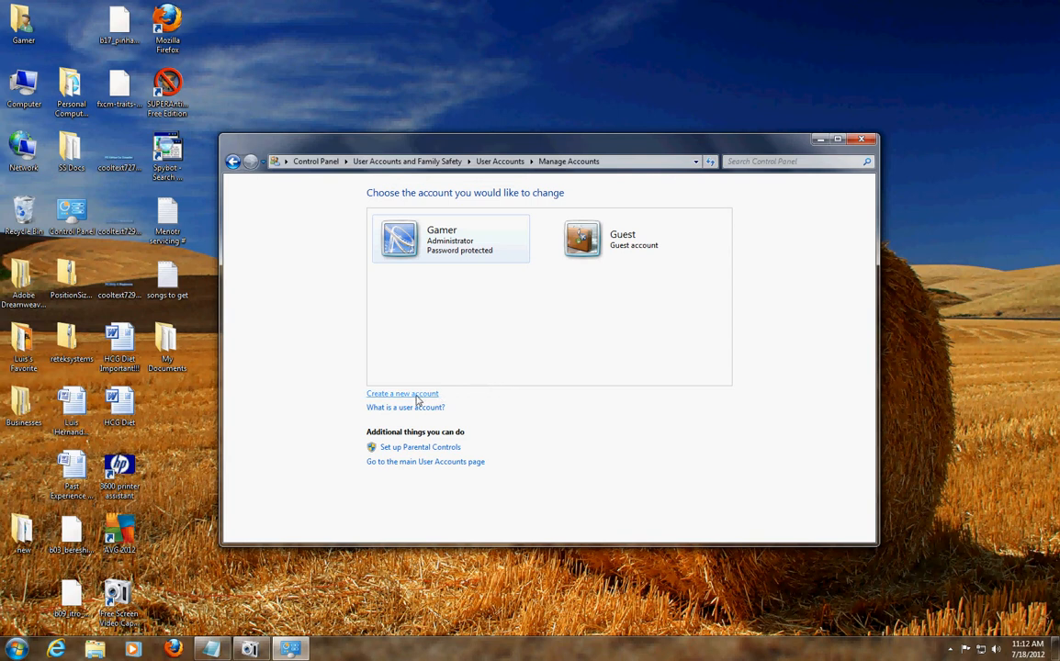
Create a new Standard user account named Jasline
{"action": "left_click", "coordinate": [402, 393]}
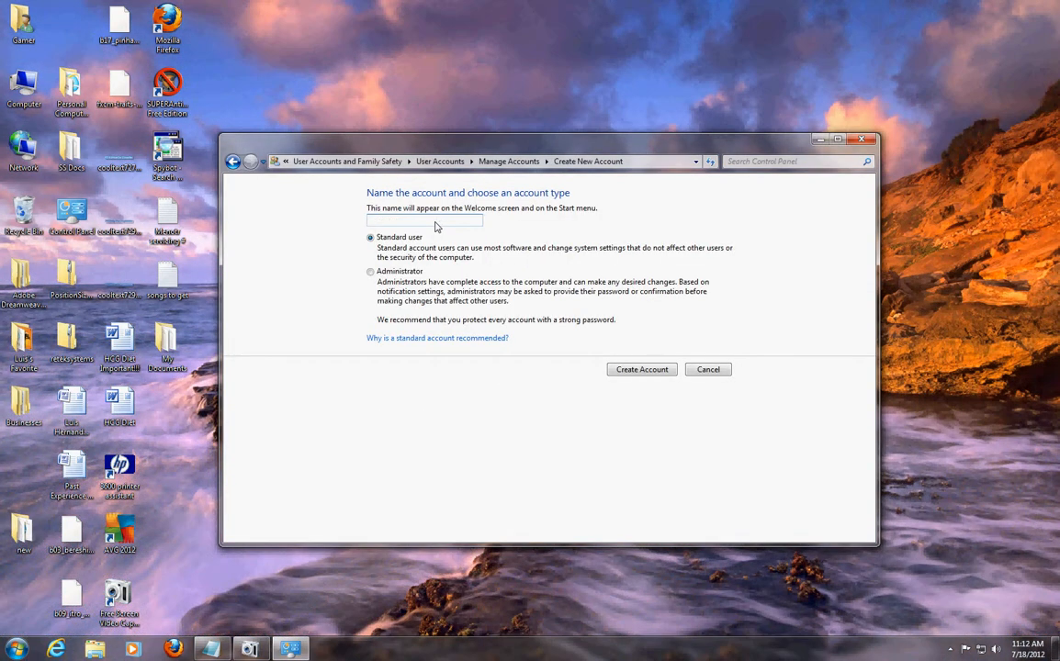
{"action": "type", "text": "Jazline"}
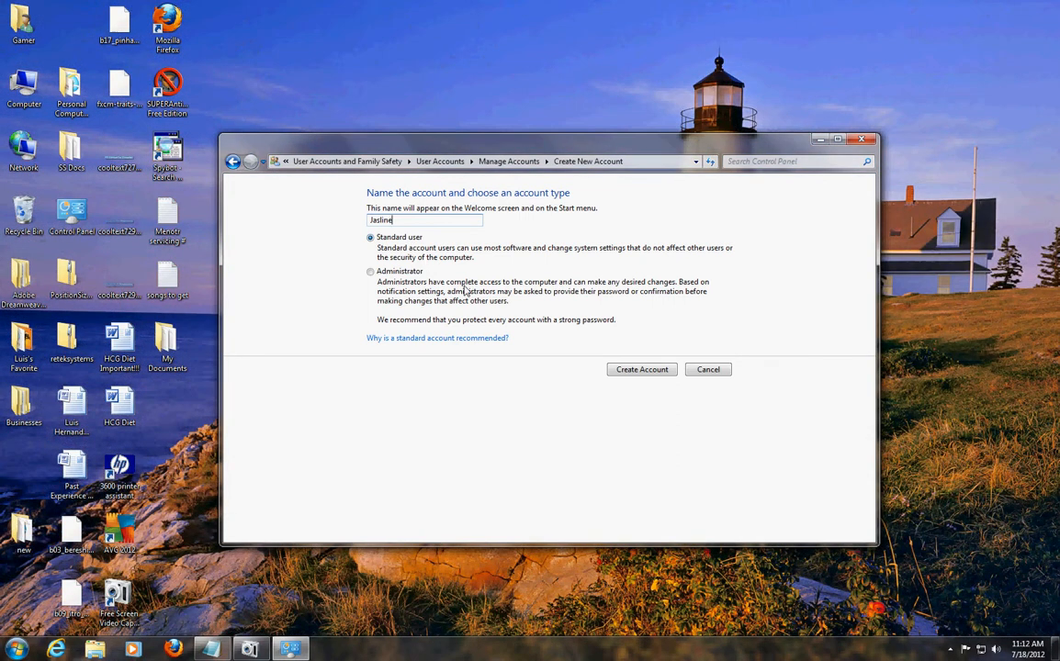
{"action": "left_click", "coordinate": [371, 272]}
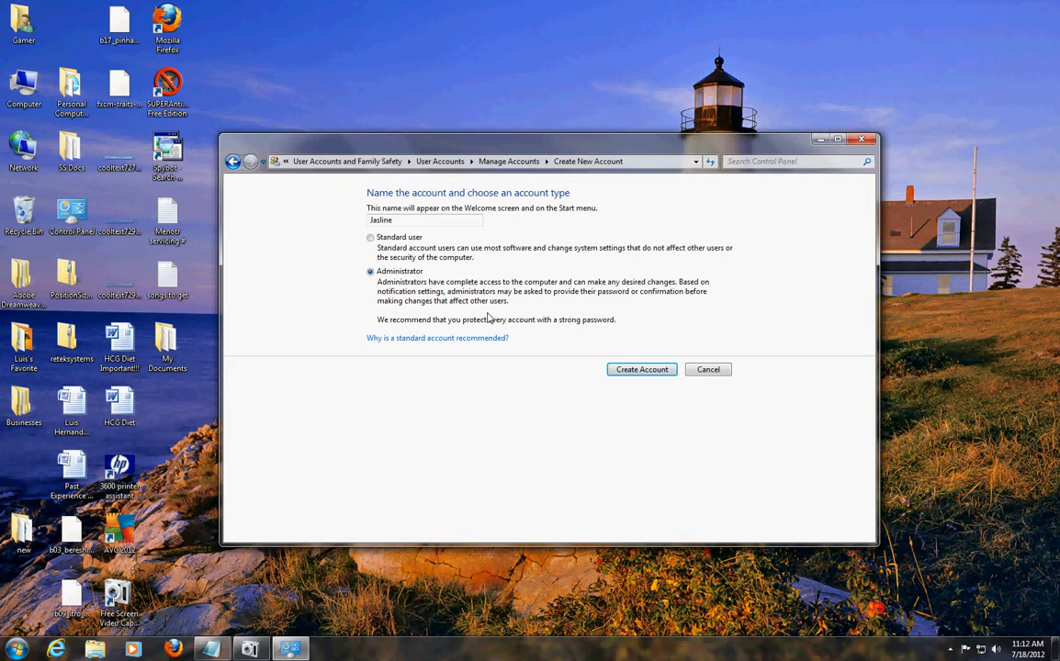
{"action": "left_click", "coordinate": [371, 237]}
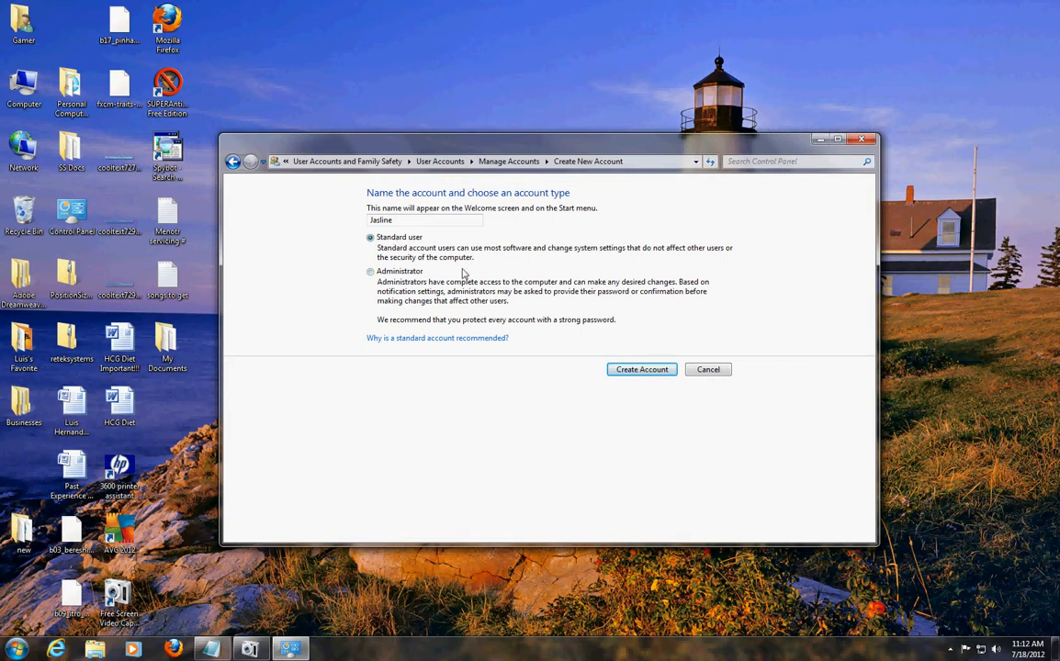
{"action": "mouse_move", "coordinate": [477, 389]}
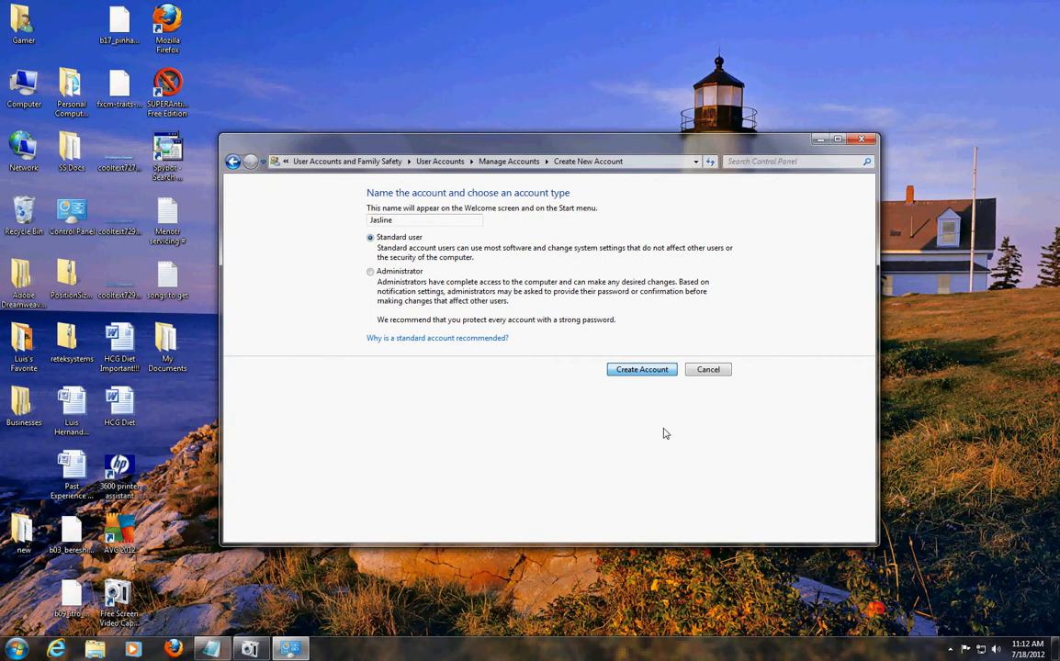
{"action": "left_click", "coordinate": [641, 369]}
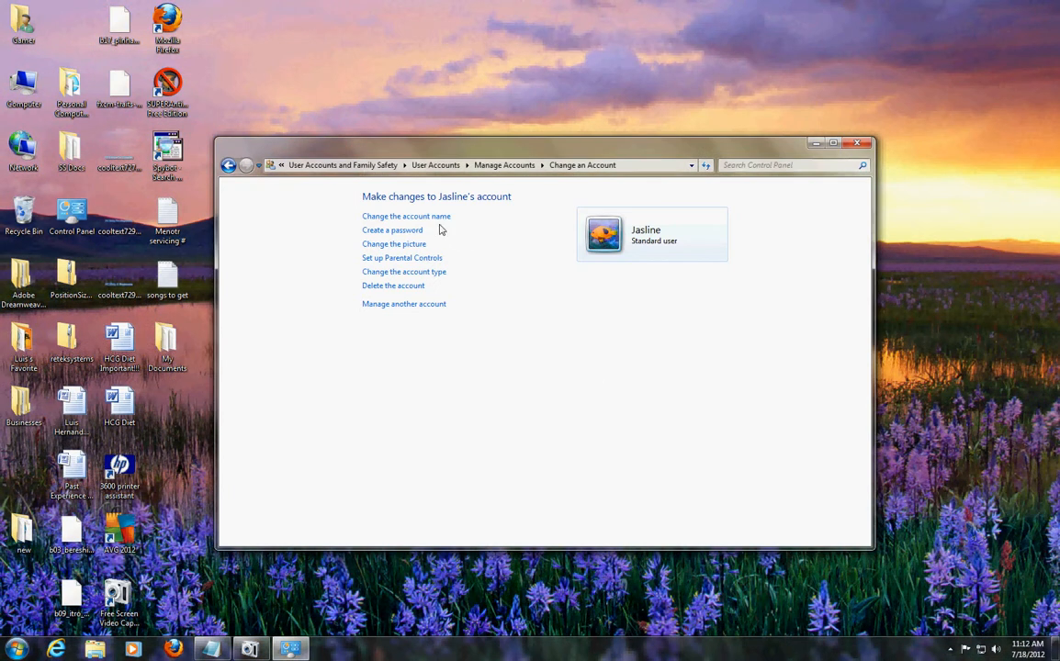
{"action": "mouse_move", "coordinate": [393, 230]}
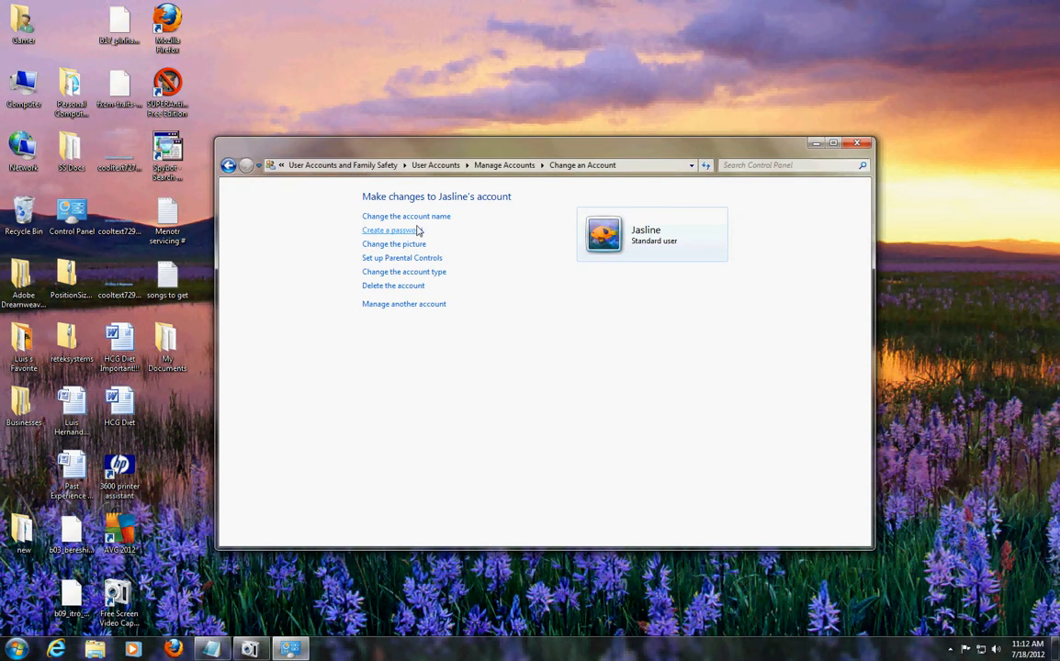
{"action": "mouse_move", "coordinate": [452, 242]}
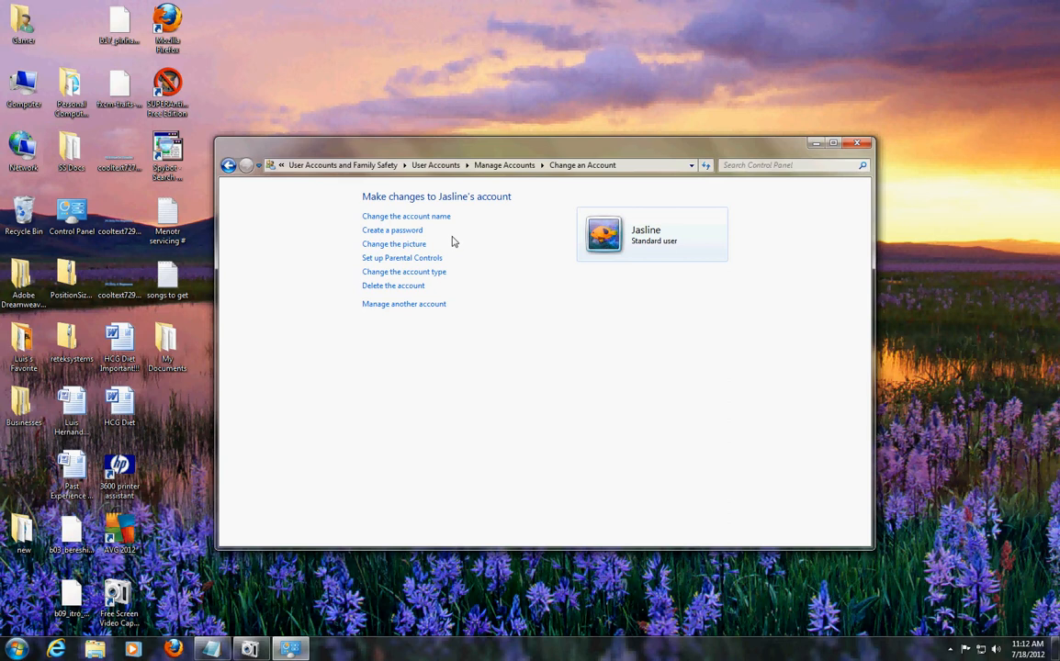
{"action": "mouse_move", "coordinate": [395, 242]}
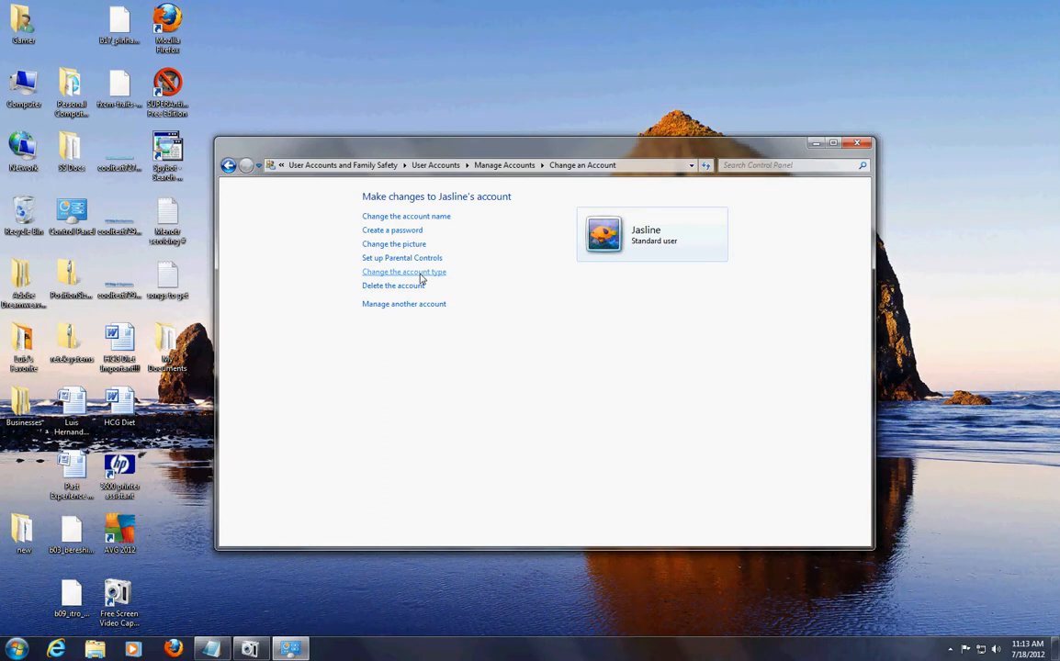
{"action": "mouse_move", "coordinate": [410, 287]}
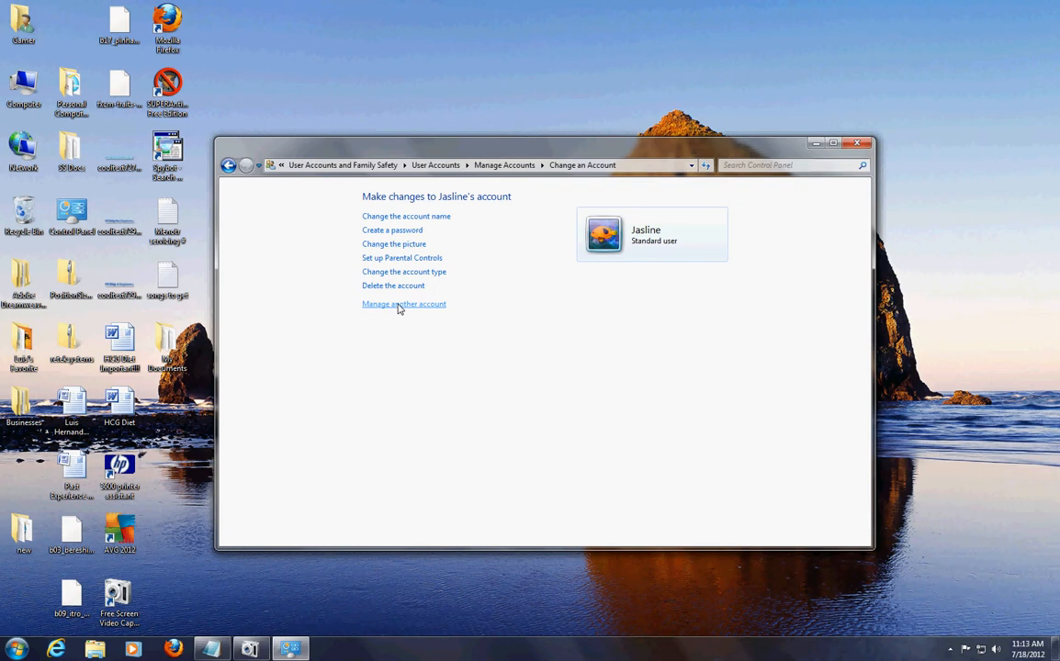
{"action": "mouse_move", "coordinate": [401, 257]}
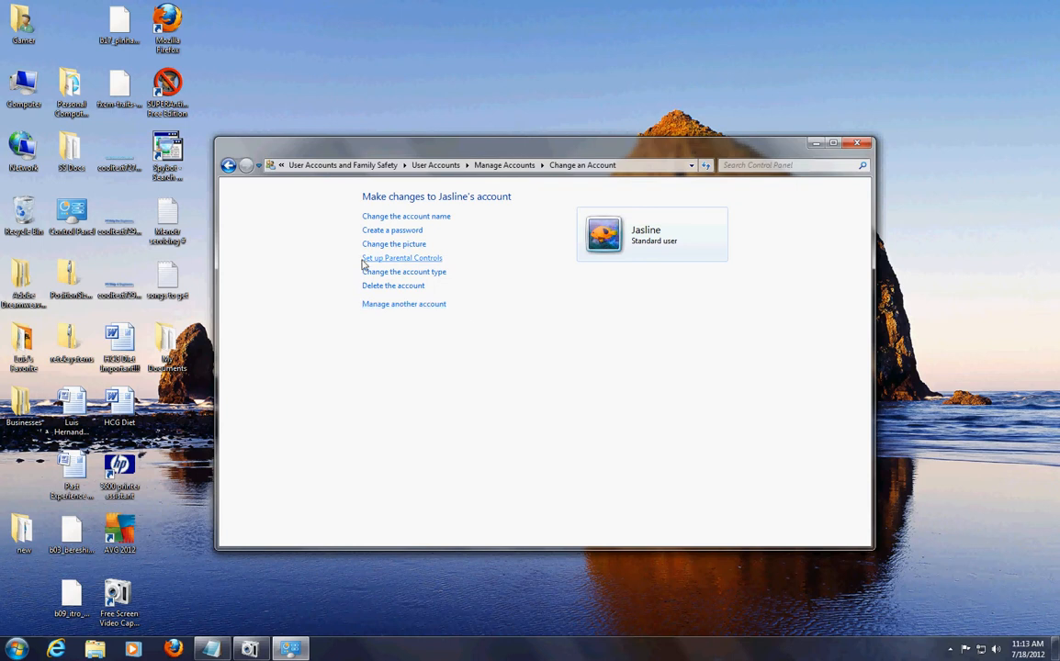
{"action": "mouse_move", "coordinate": [397, 265]}
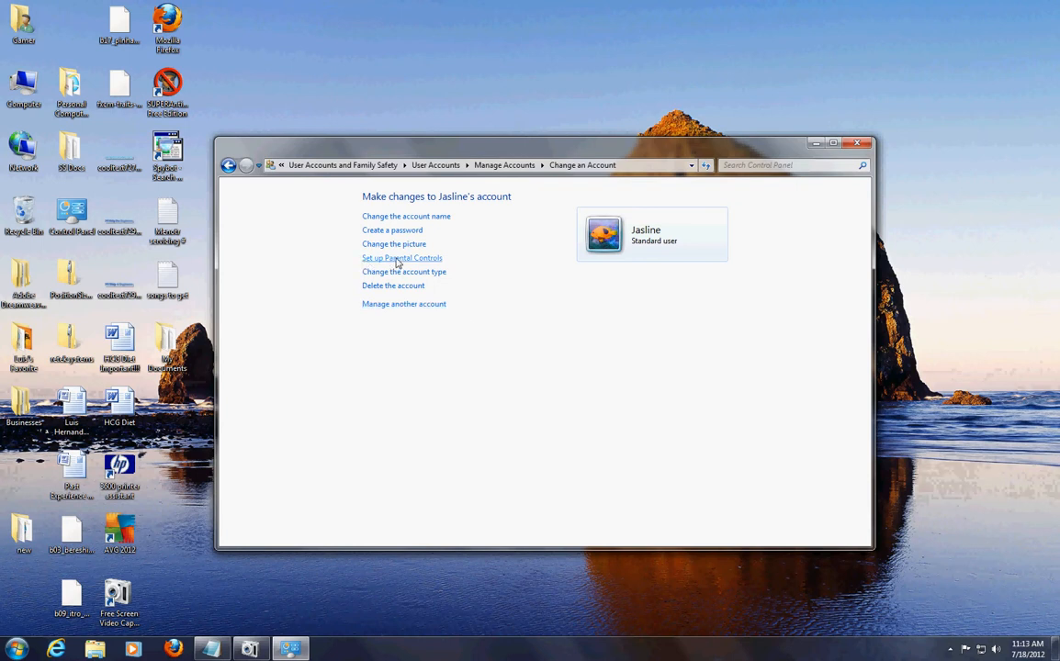
Reach Jasline's individual Parental Controls settings page, currently shown as off
{"action": "left_click", "coordinate": [401, 257]}
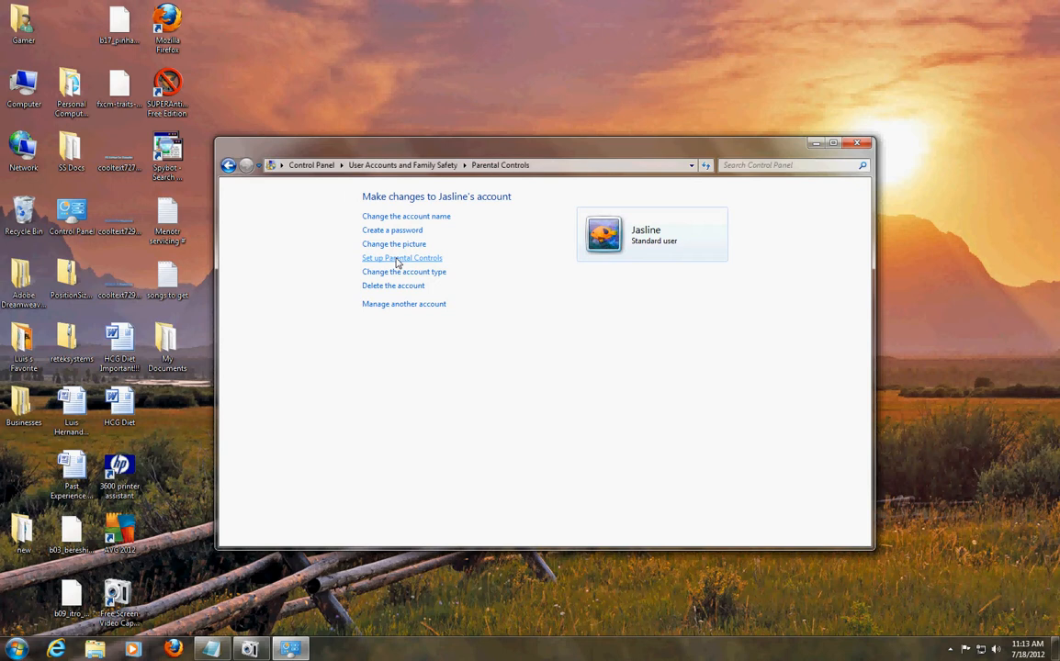
{"action": "left_click", "coordinate": [401, 257]}
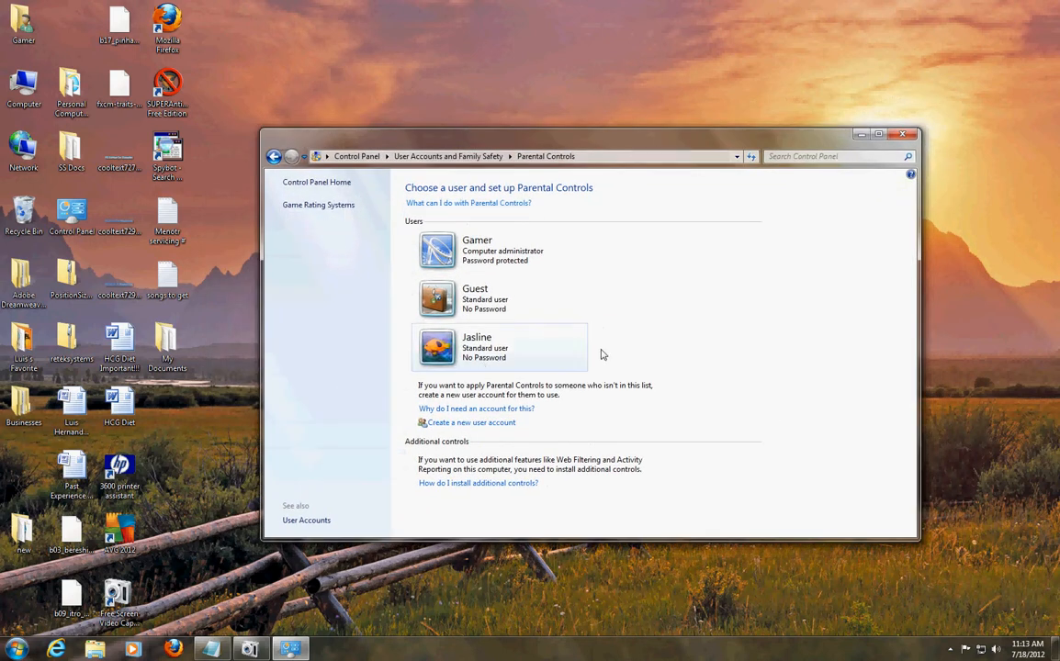
{"action": "left_click", "coordinate": [478, 348]}
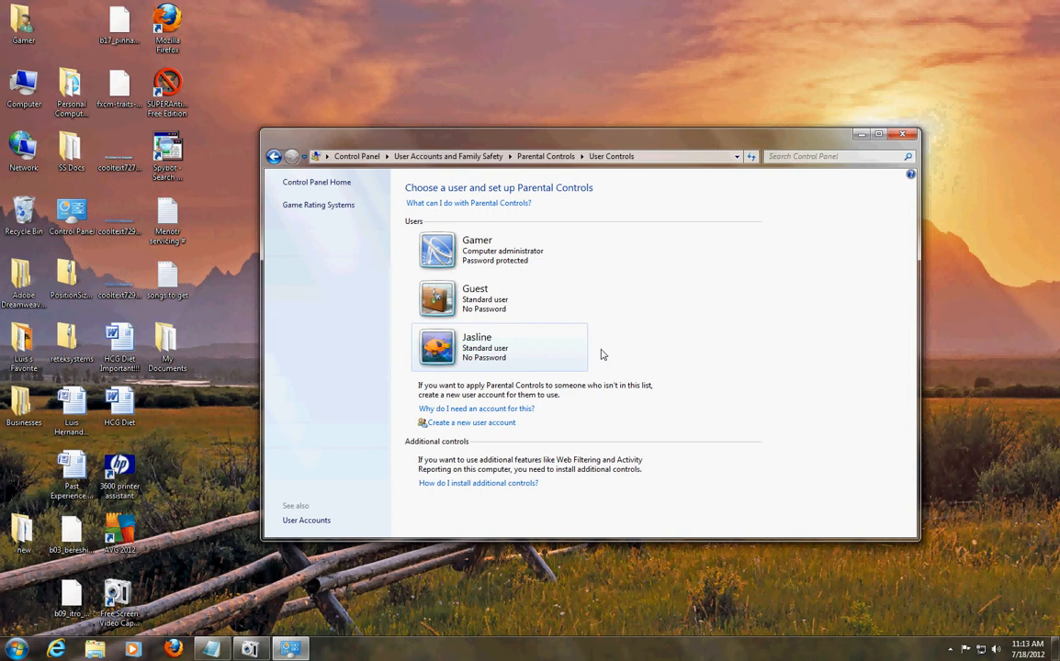
{"action": "left_click", "coordinate": [500, 347]}
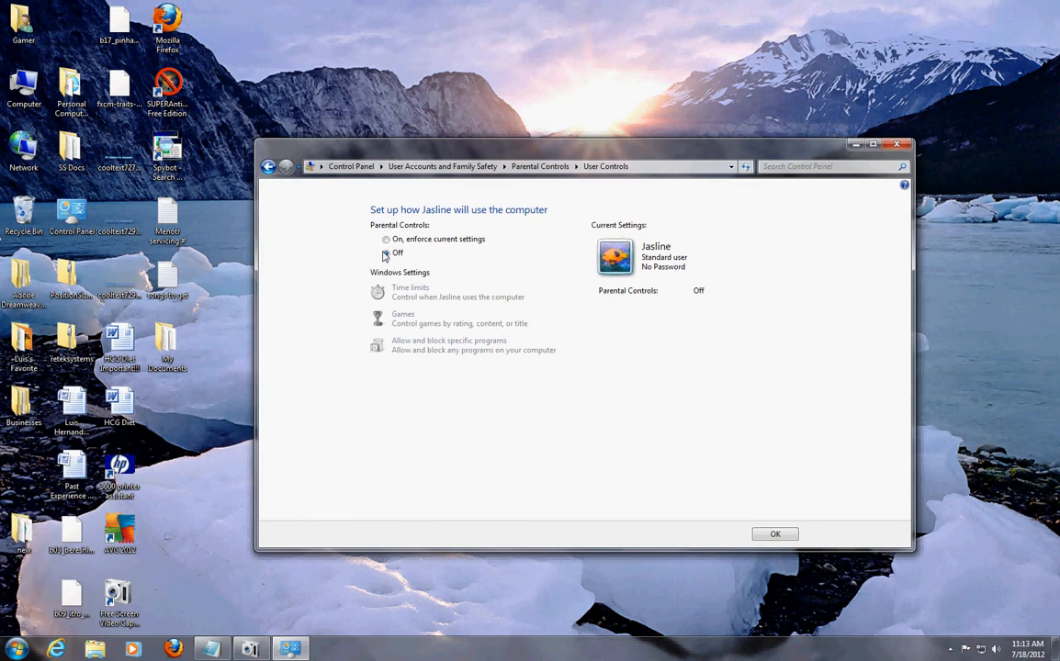
Select 'On, enforce current settings' to enable parental controls for Jasline
{"action": "left_click", "coordinate": [386, 238]}
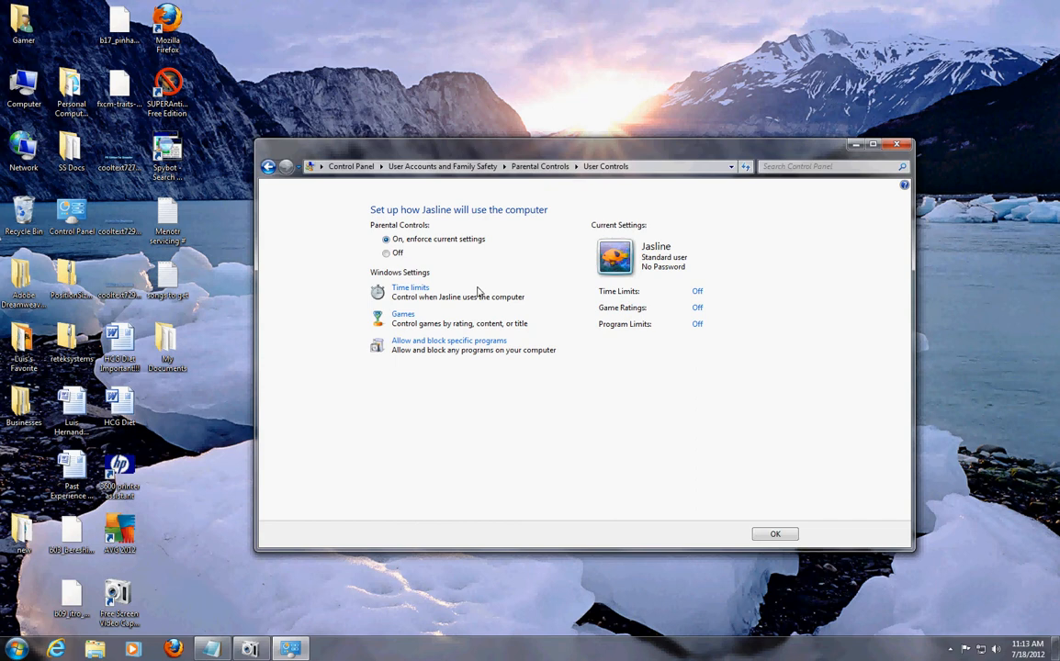
{"action": "mouse_move", "coordinate": [485, 316]}
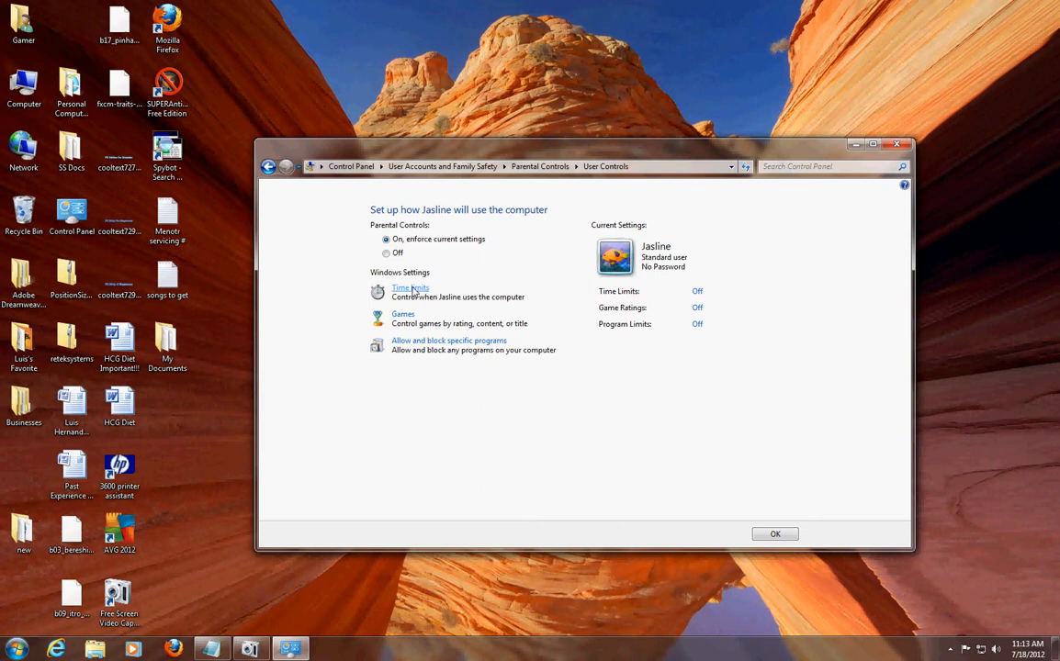
{"action": "mouse_move", "coordinate": [564, 310]}
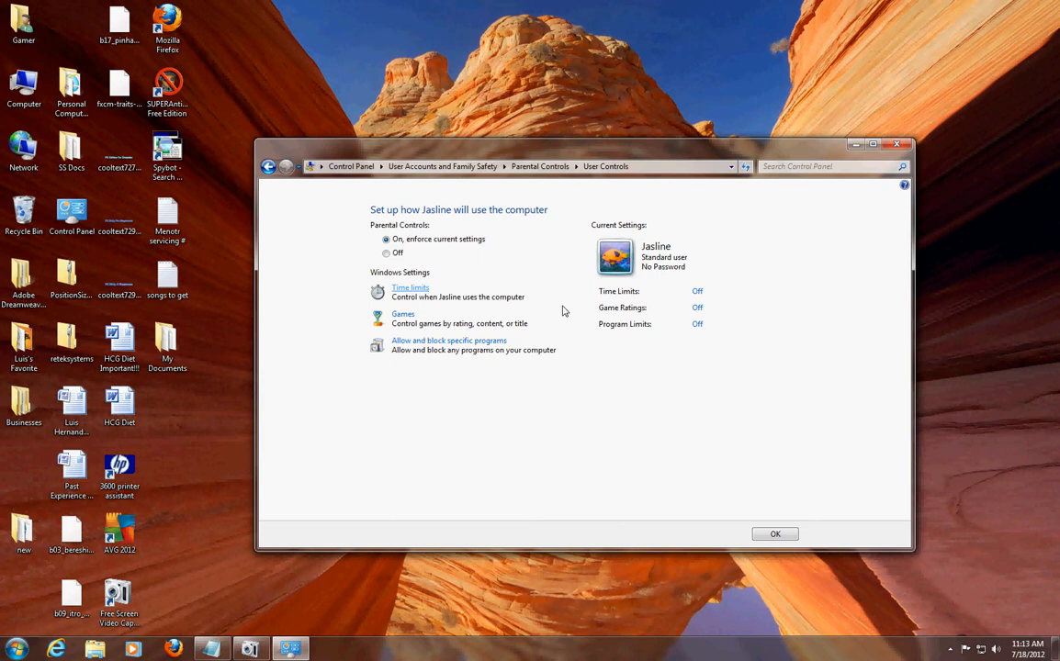
Block a run of hours in Jasline's weekly time-limit grid and leave the grid
{"action": "left_click", "coordinate": [410, 287]}
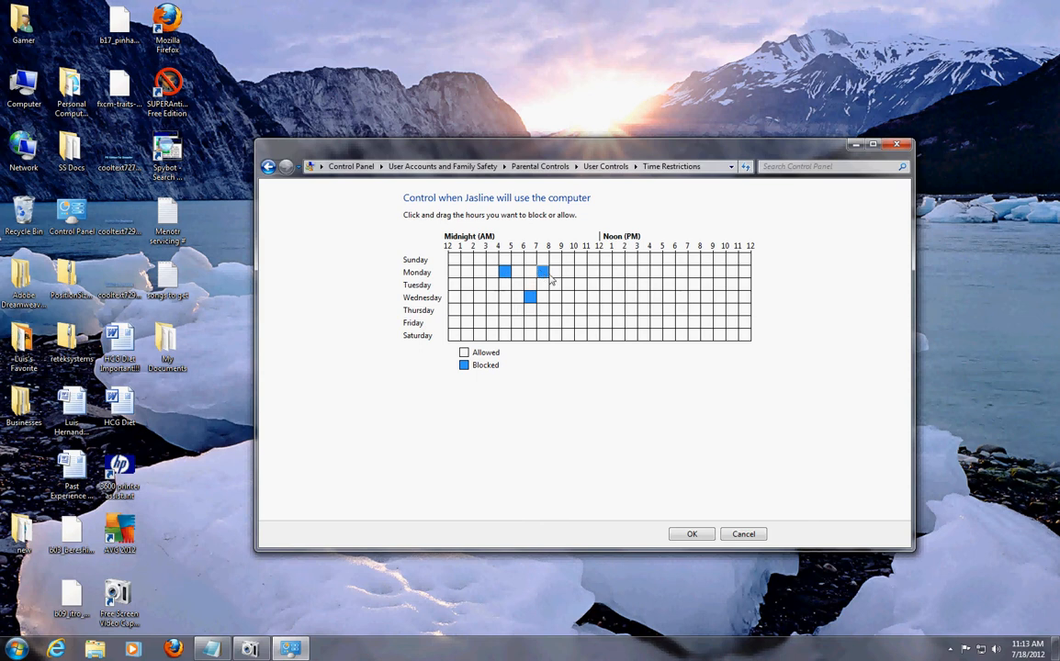
{"action": "left_click_drag", "start_coordinate": [518, 324], "coordinate": [669, 323]}
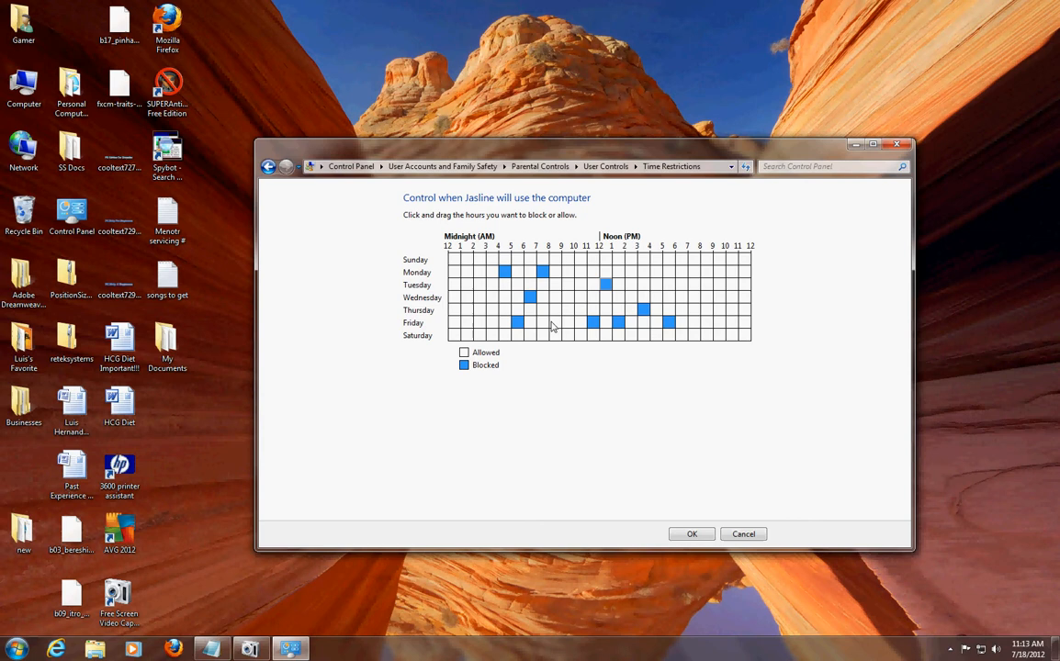
{"action": "mouse_move", "coordinate": [753, 560]}
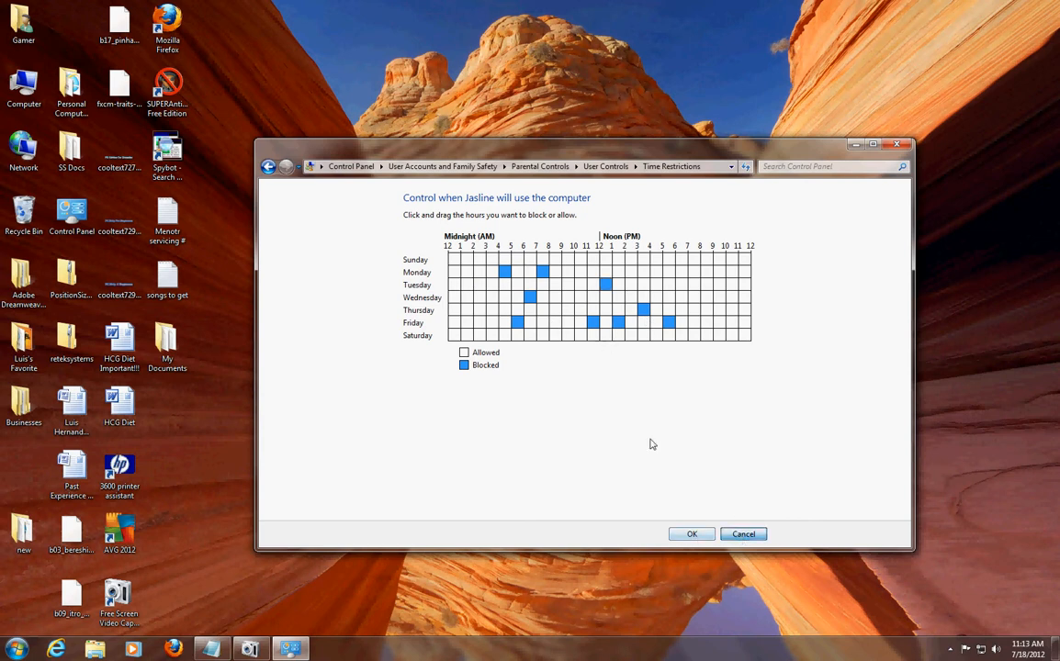
{"action": "left_click", "coordinate": [691, 533]}
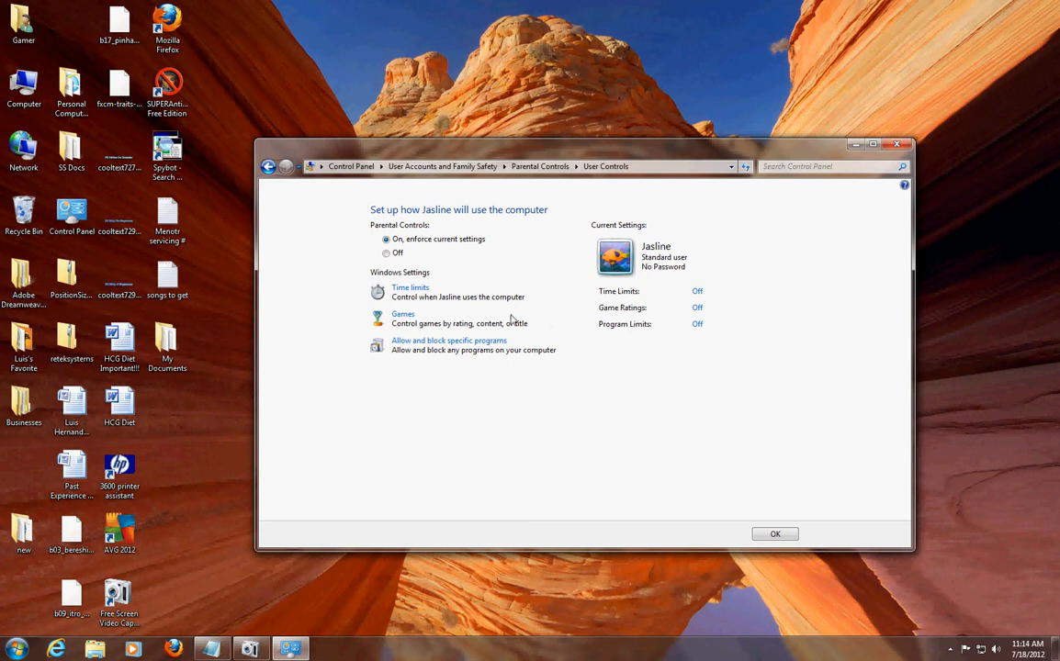
{"action": "left_click", "coordinate": [403, 314]}
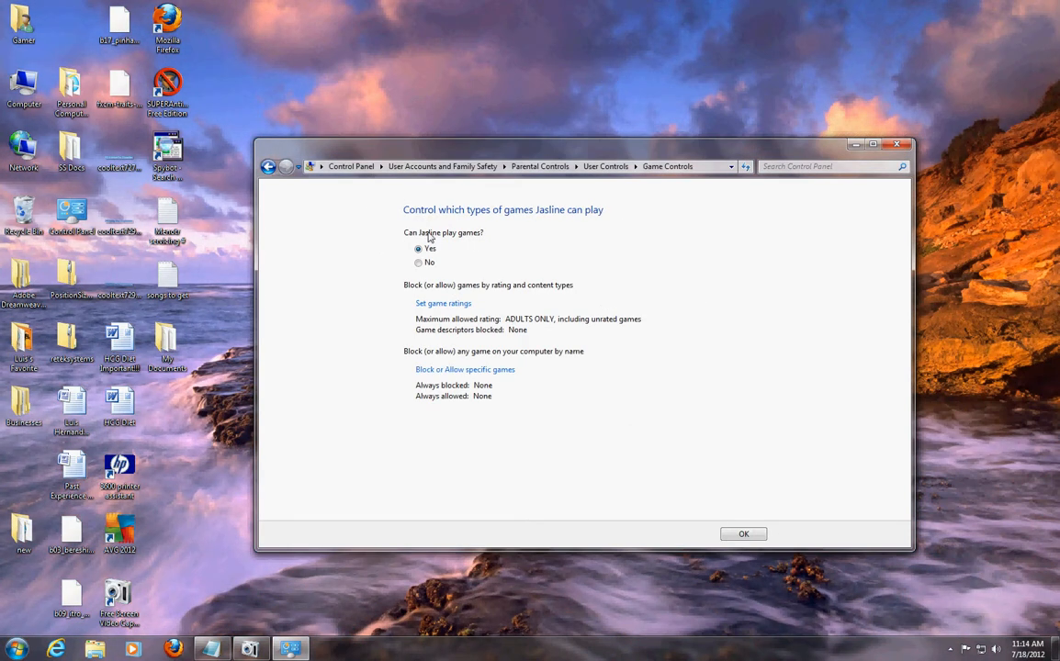
{"action": "mouse_move", "coordinate": [430, 268]}
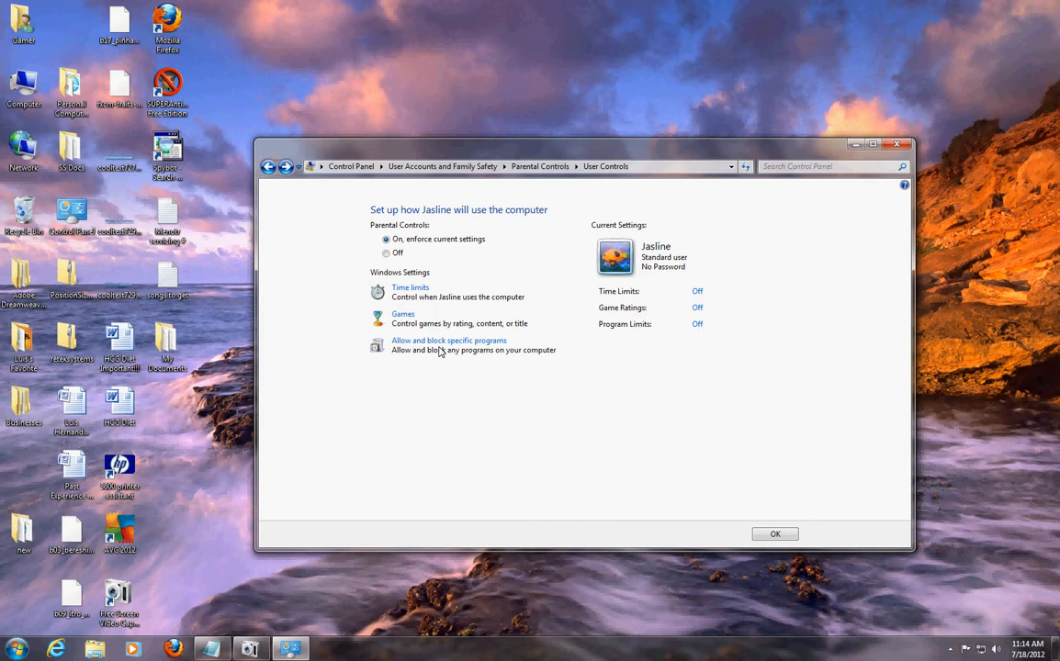
Set 'Jasline can only use the programs I allow' and scroll the loaded program list
{"action": "left_click", "coordinate": [449, 340]}
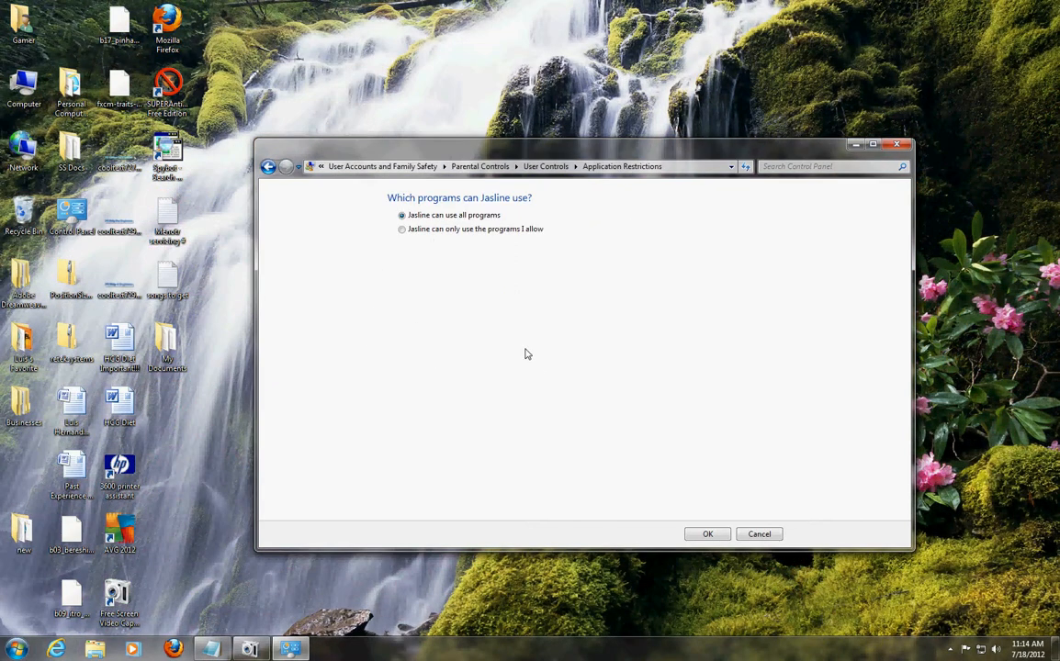
{"action": "mouse_move", "coordinate": [443, 231]}
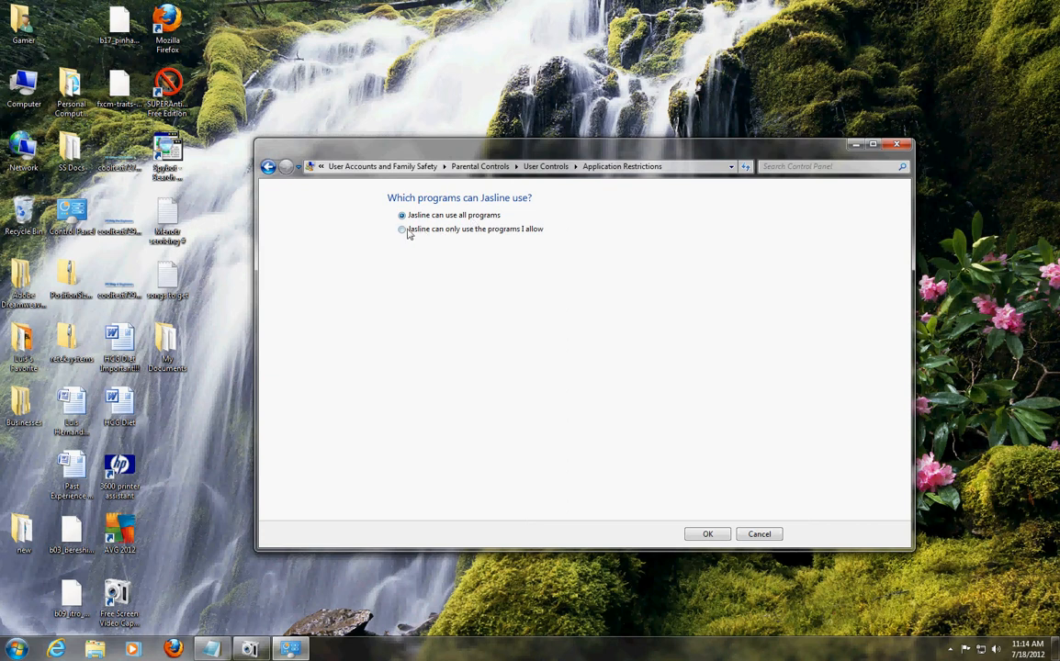
{"action": "left_click", "coordinate": [401, 228]}
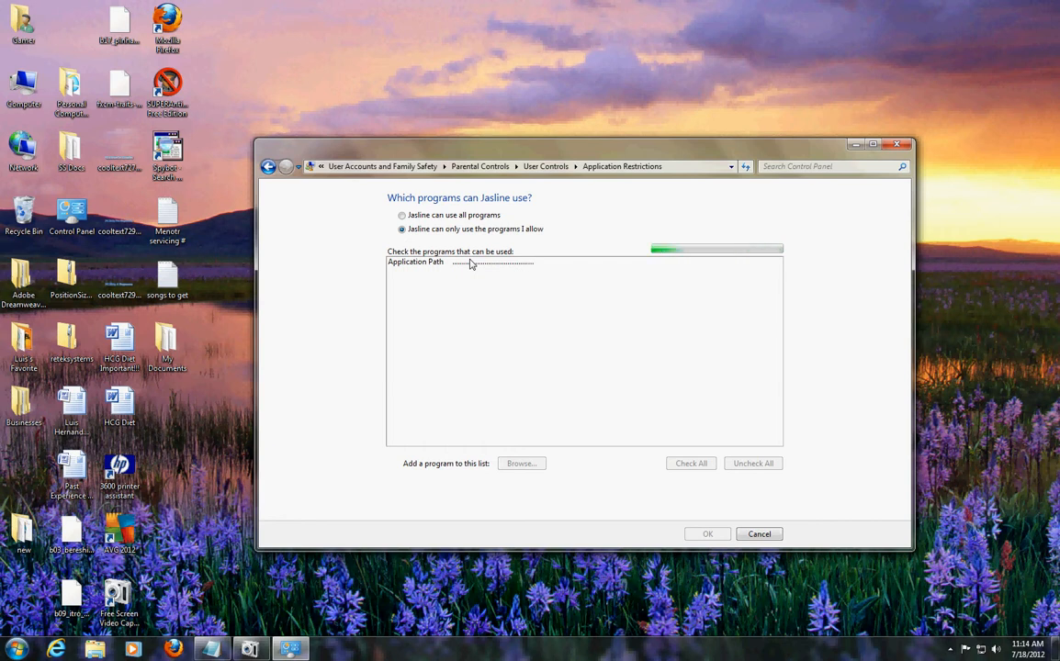
{"action": "mouse_move", "coordinate": [514, 255]}
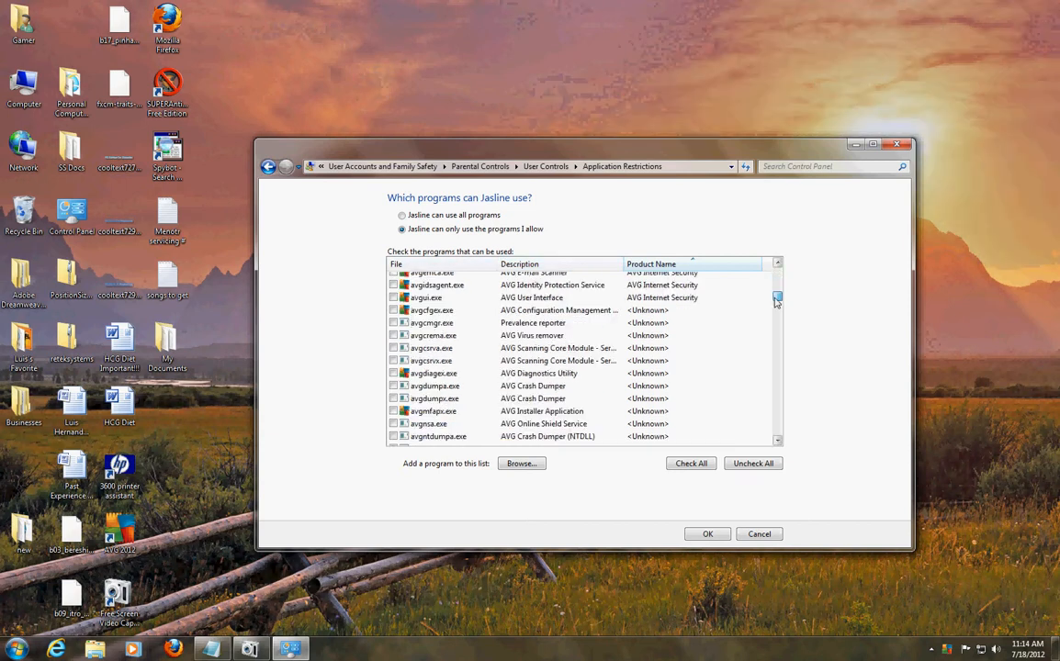
{"action": "scroll", "scroll_direction": "down", "scroll_amount": 3}
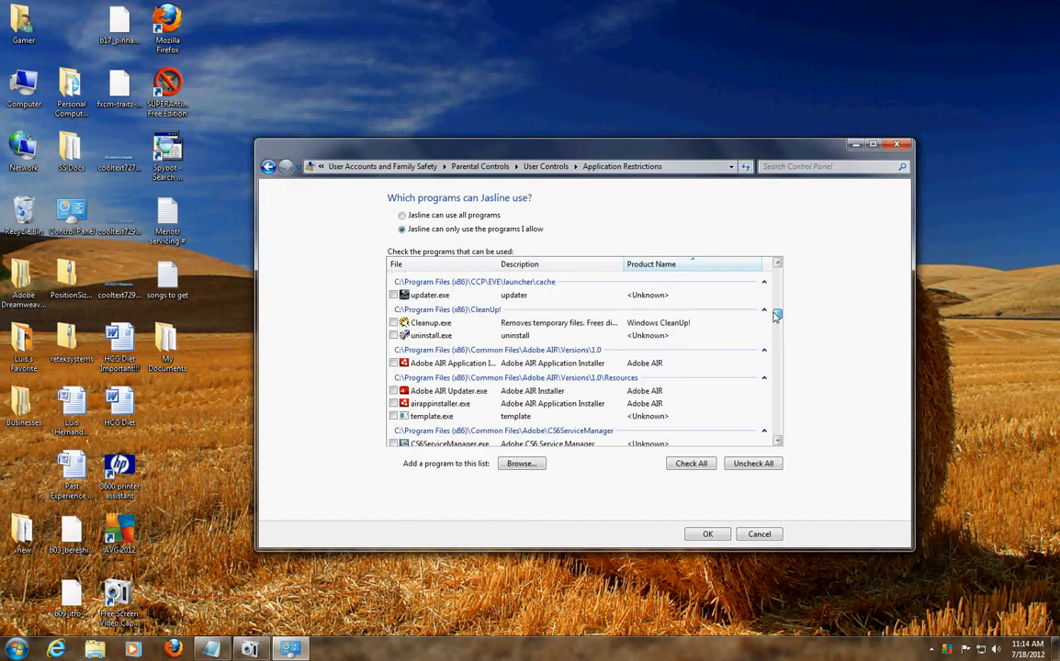
{"action": "scroll", "scroll_direction": "down", "scroll_amount": 3}
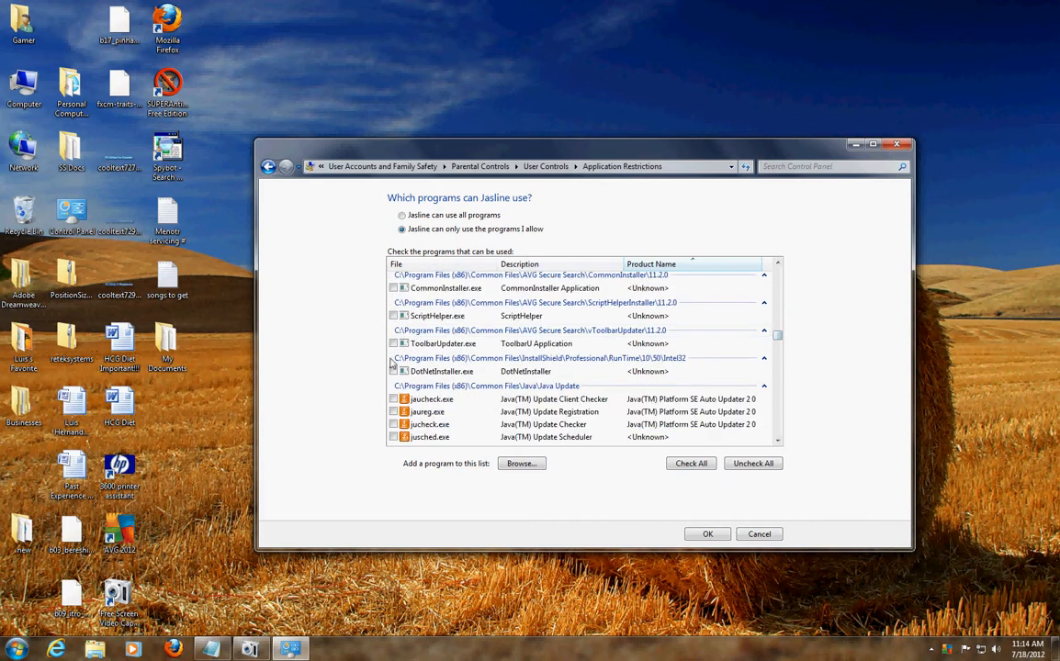